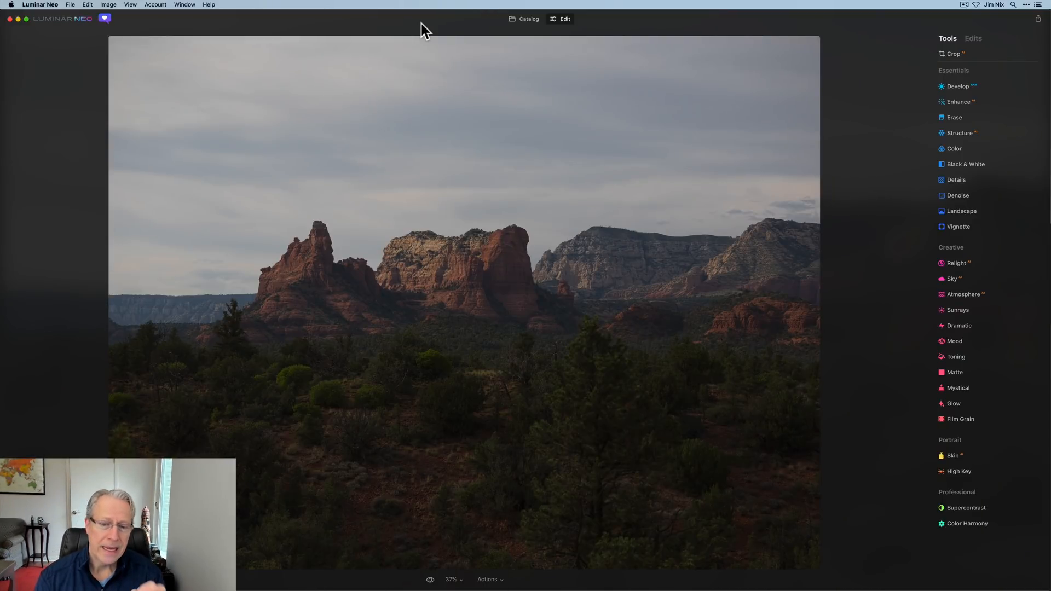
mouse_move(389, 98)
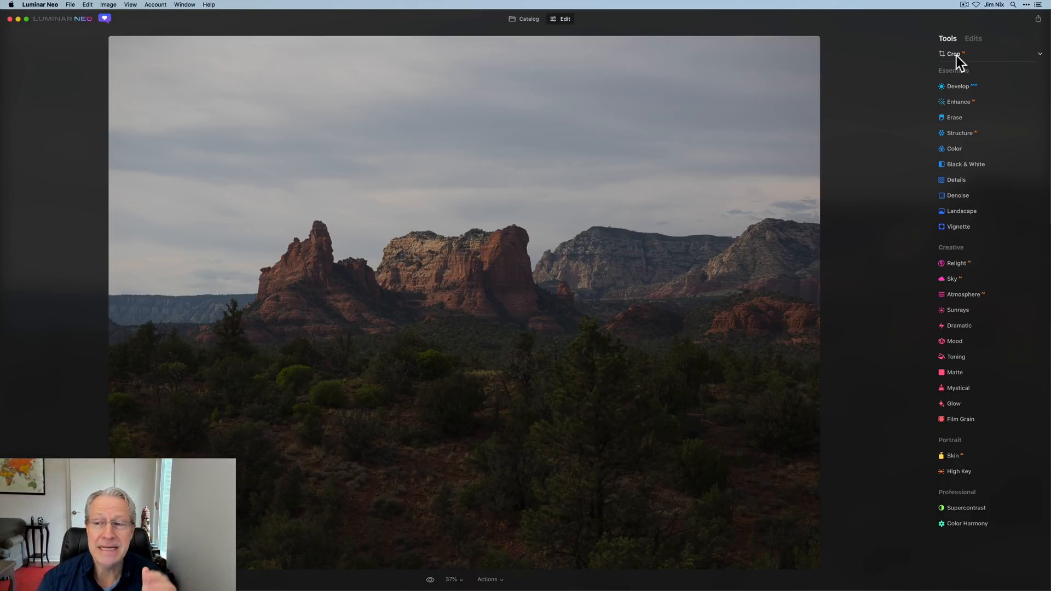
Step: Crop the Sedona landscape to a 16:9 ratio, nudging the image within the crop box
click(953, 54)
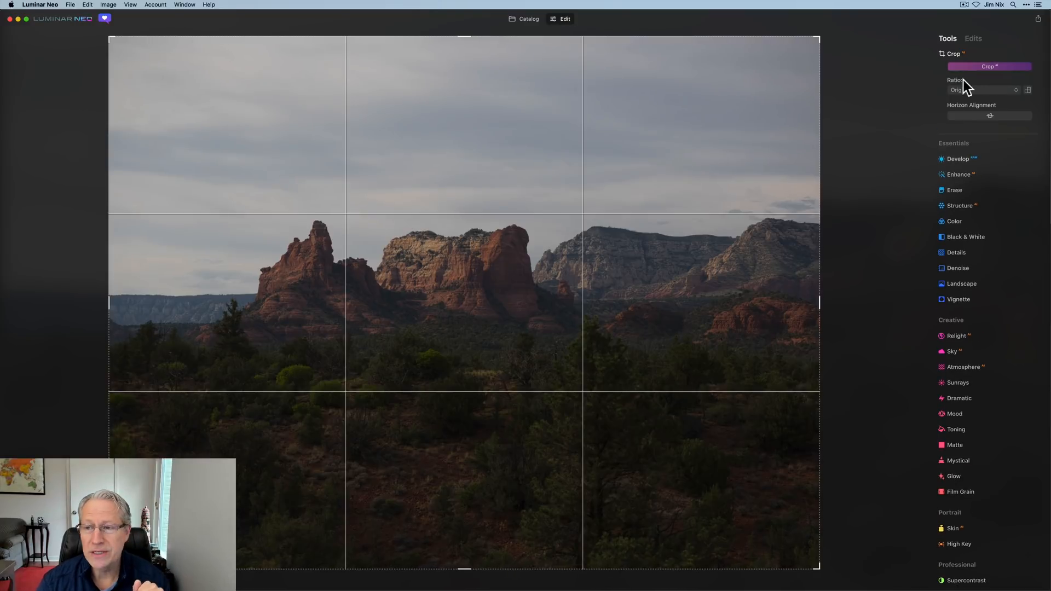
click(982, 89)
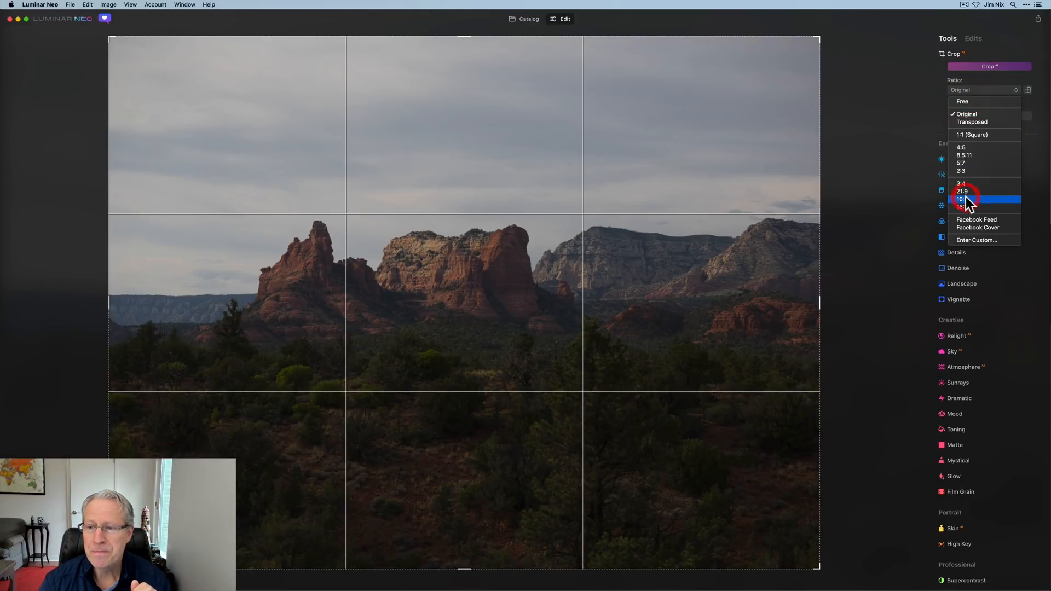
click(963, 198)
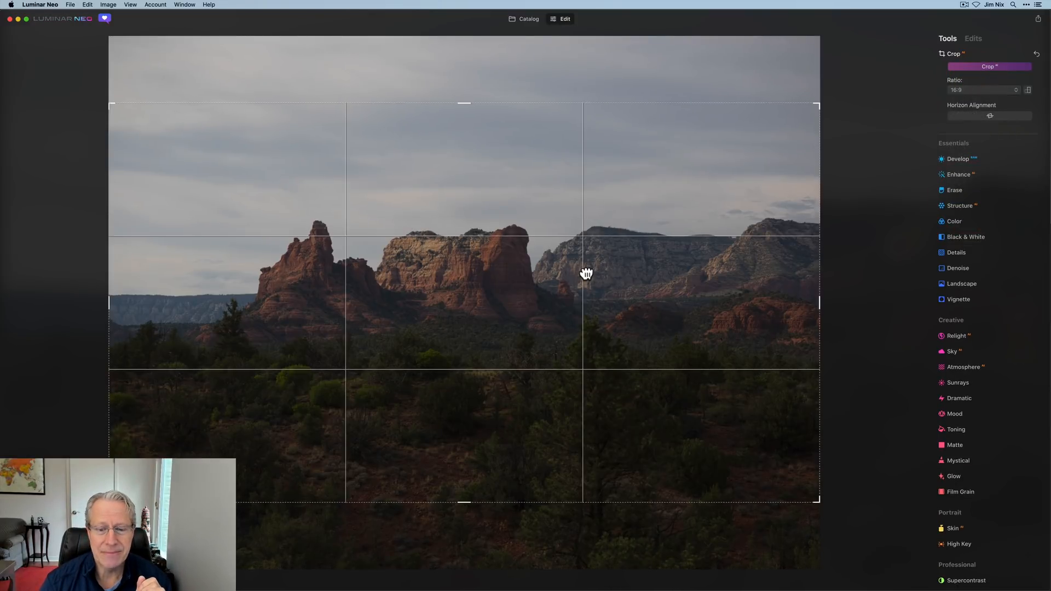
drag(586, 274, 586, 285)
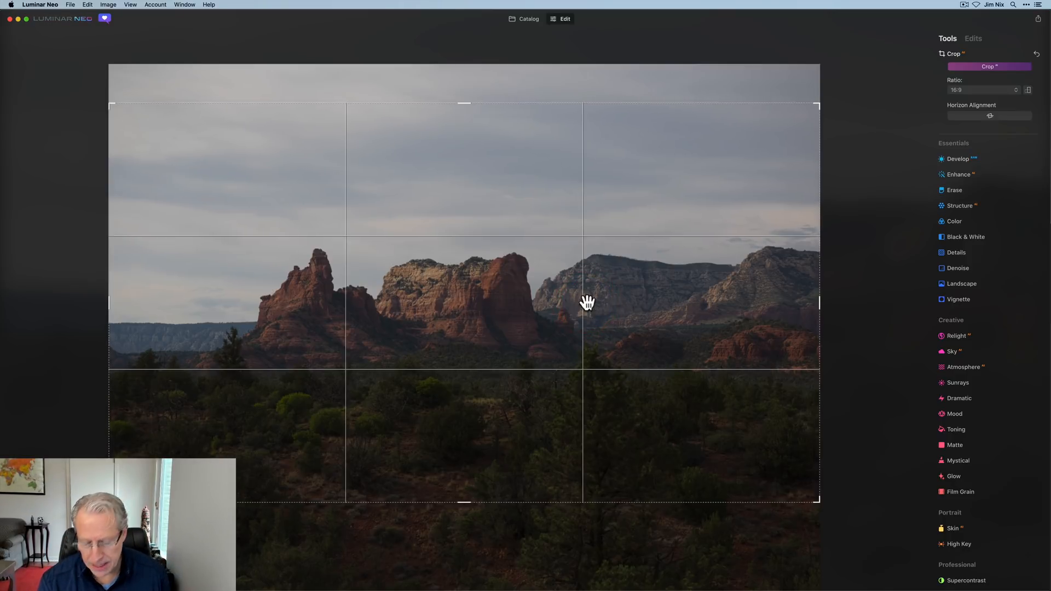
click(989, 66)
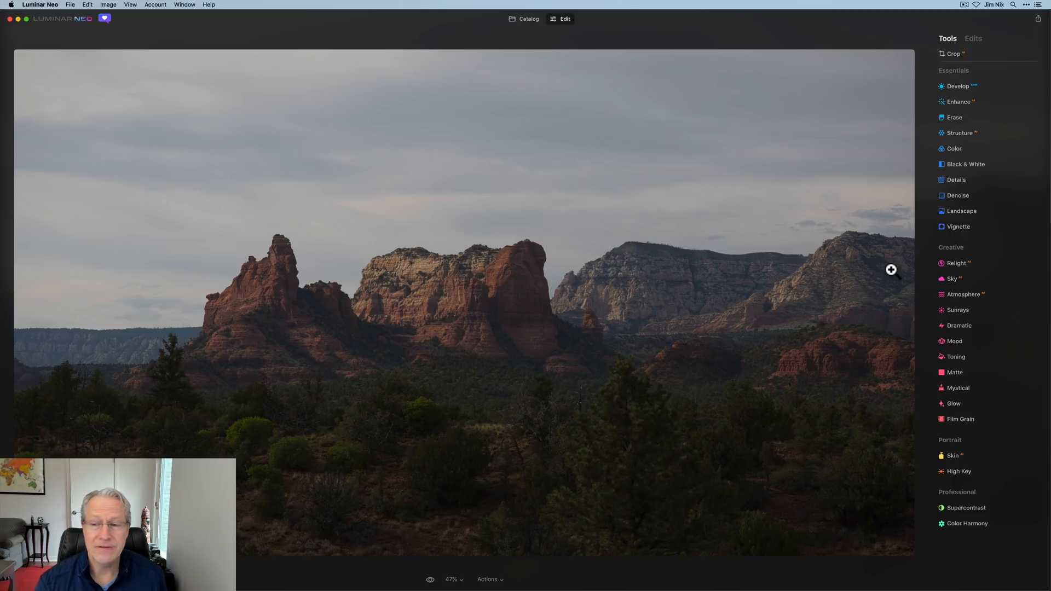
Step: In Develop, set Smart Contrast 37, Highlights -49 and Shadows 45
click(958, 86)
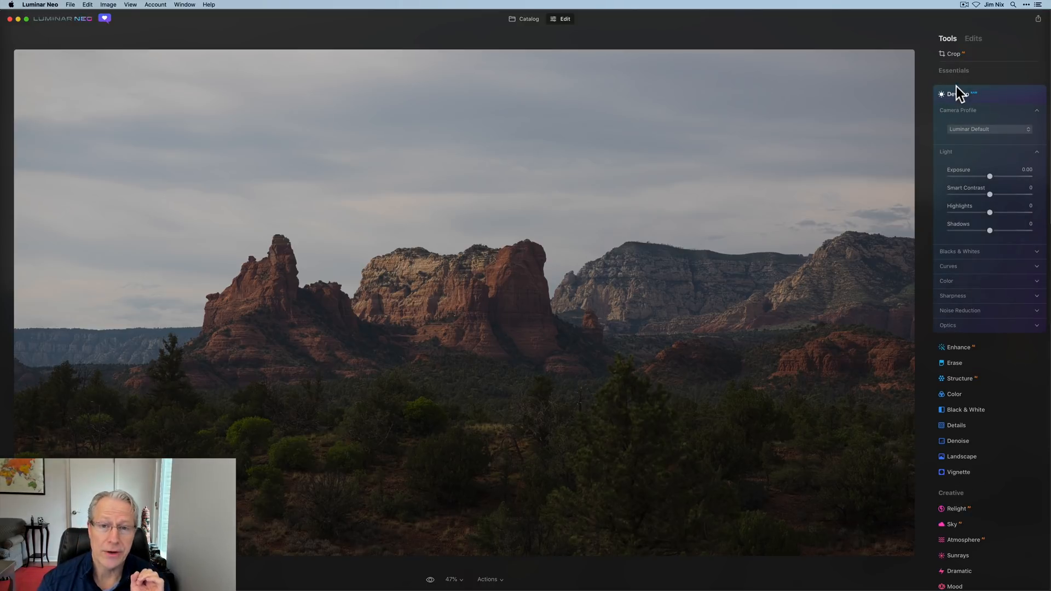
drag(989, 194, 1000, 195)
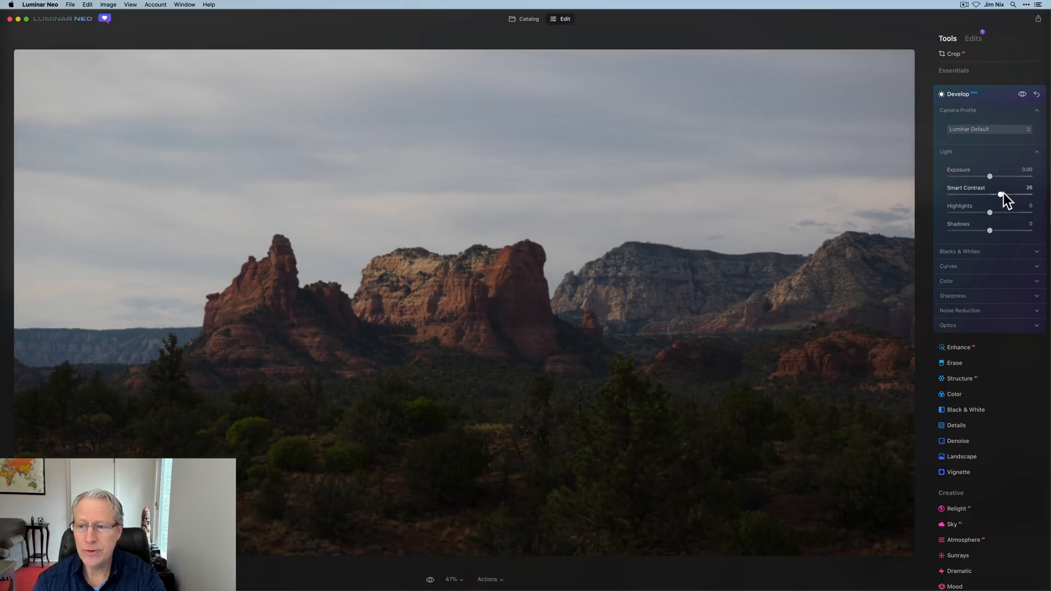
drag(1000, 195, 1005, 194)
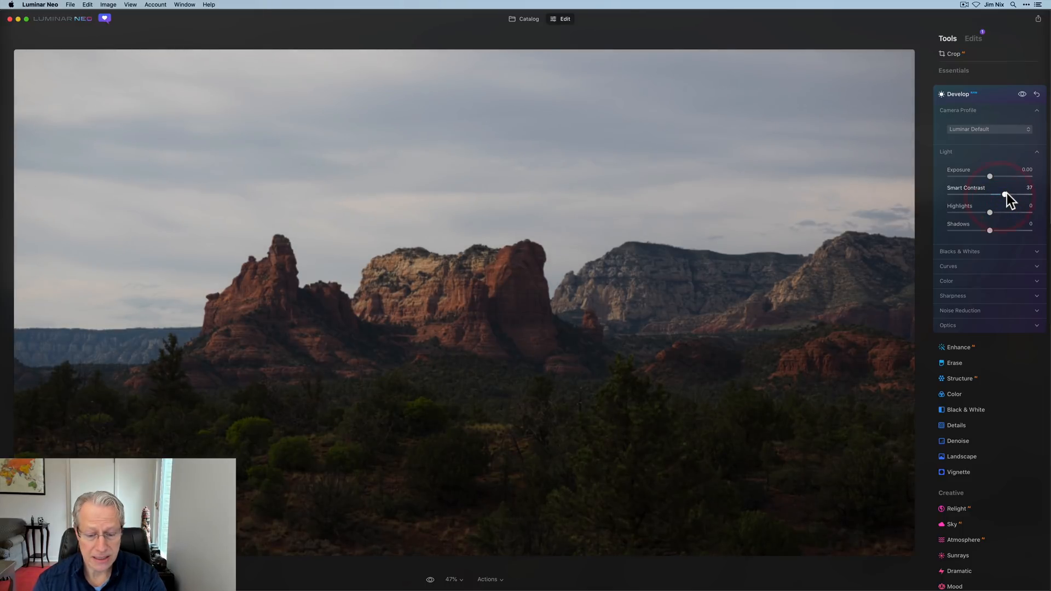
drag(989, 213, 1004, 212)
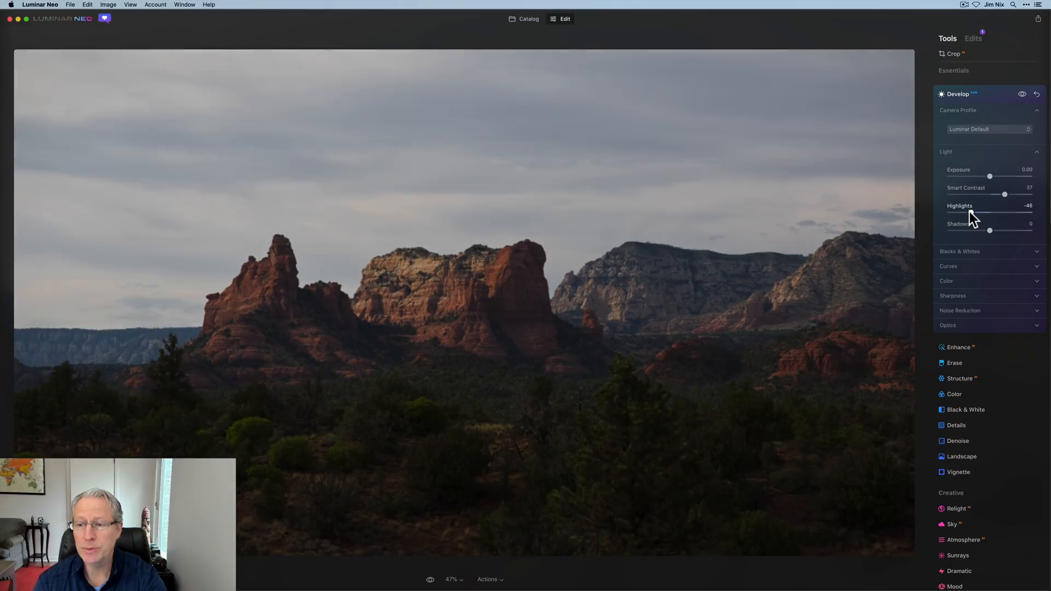
drag(1005, 213, 1003, 212)
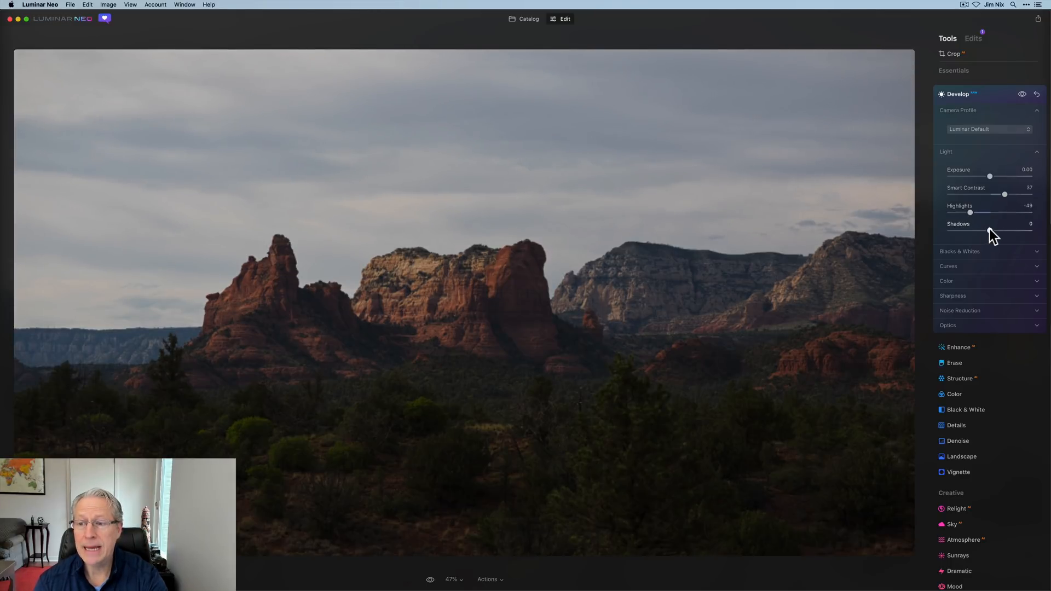
drag(969, 230, 1009, 230)
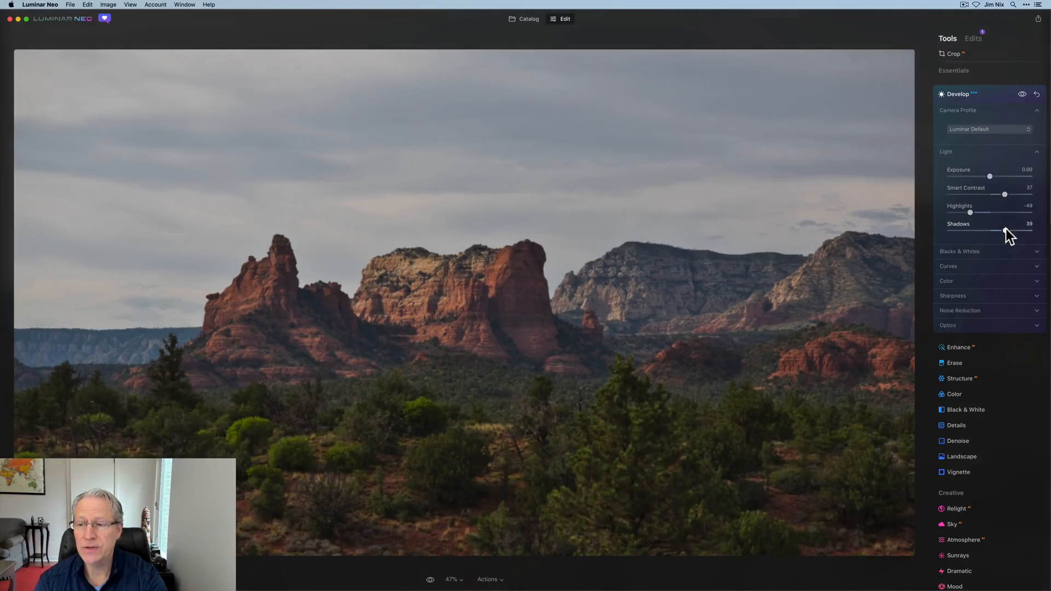
drag(986, 231, 995, 231)
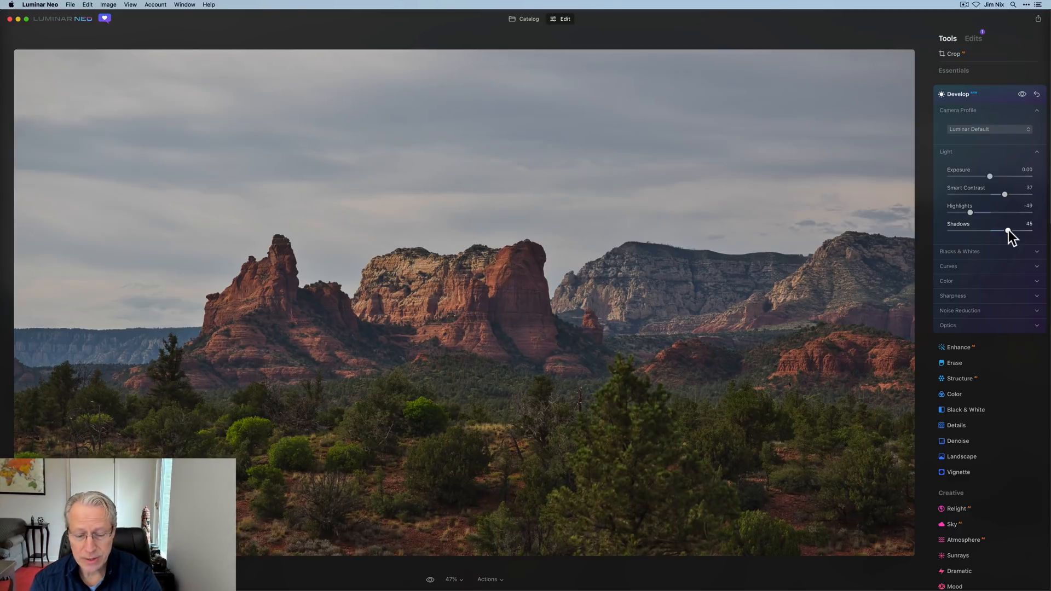
Step: Under Blacks & Whites, set Whites to 16 and Blacks to 44
click(959, 252)
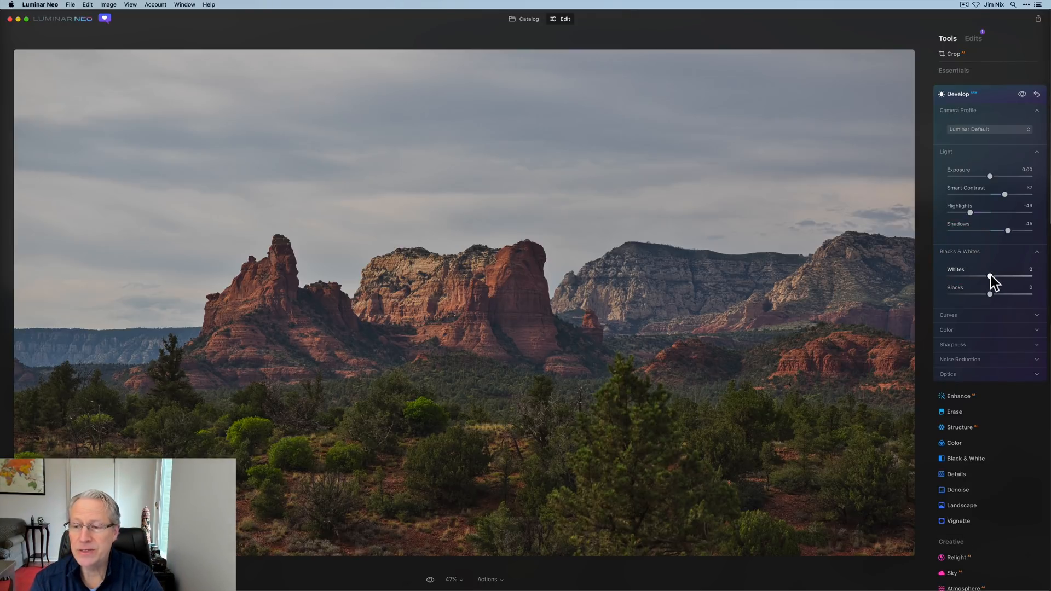
drag(988, 277, 995, 277)
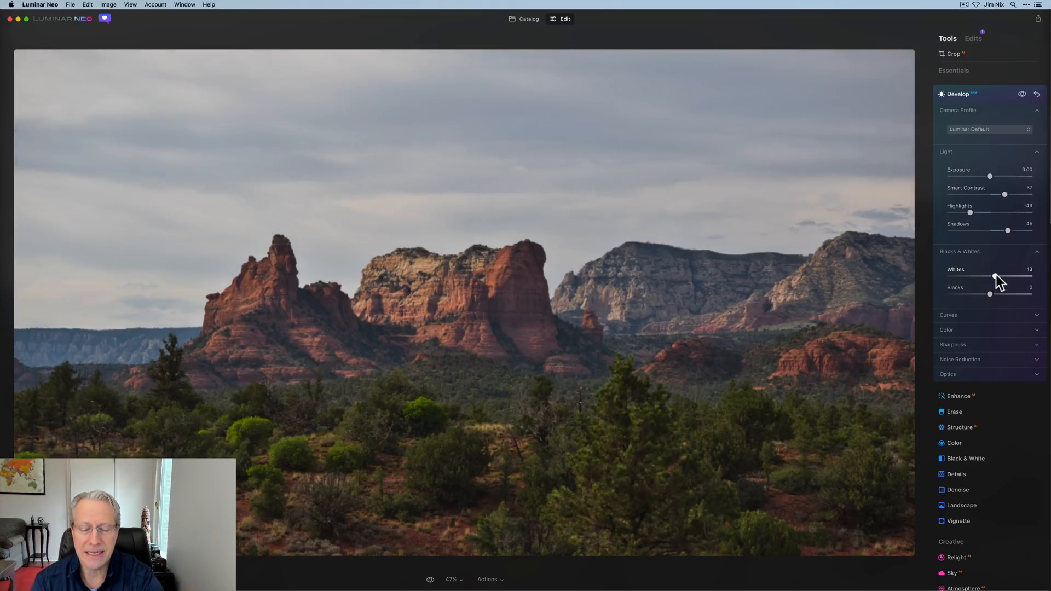
drag(994, 277, 998, 277)
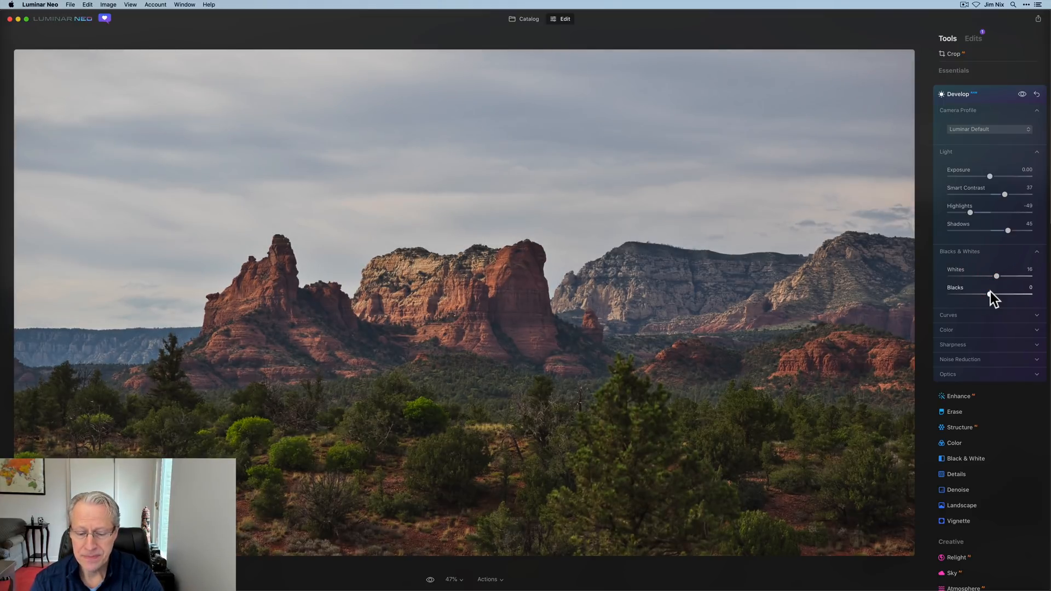
drag(974, 293, 1002, 293)
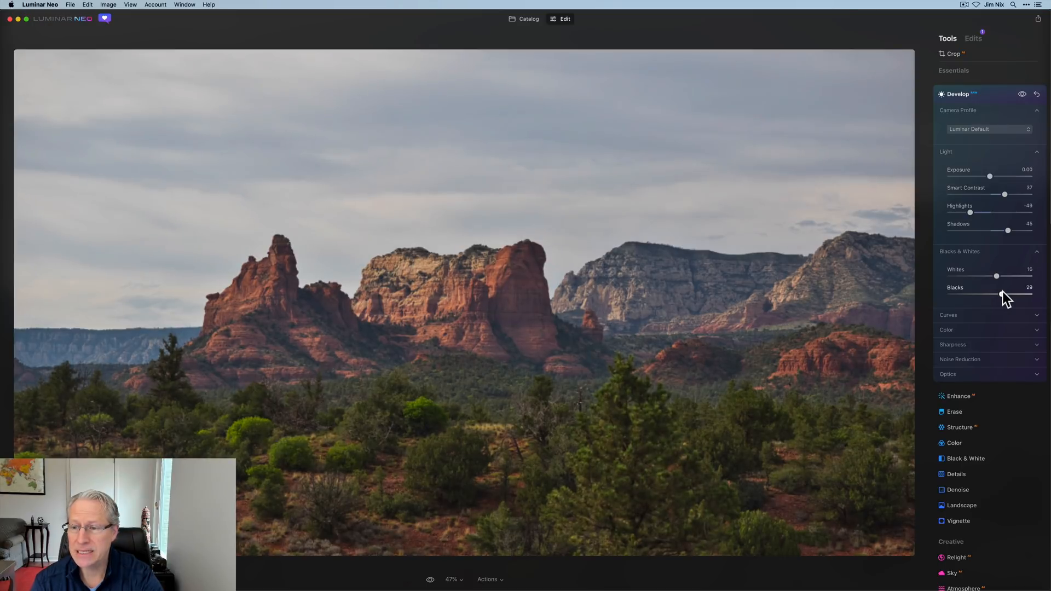
drag(1002, 295, 1010, 295)
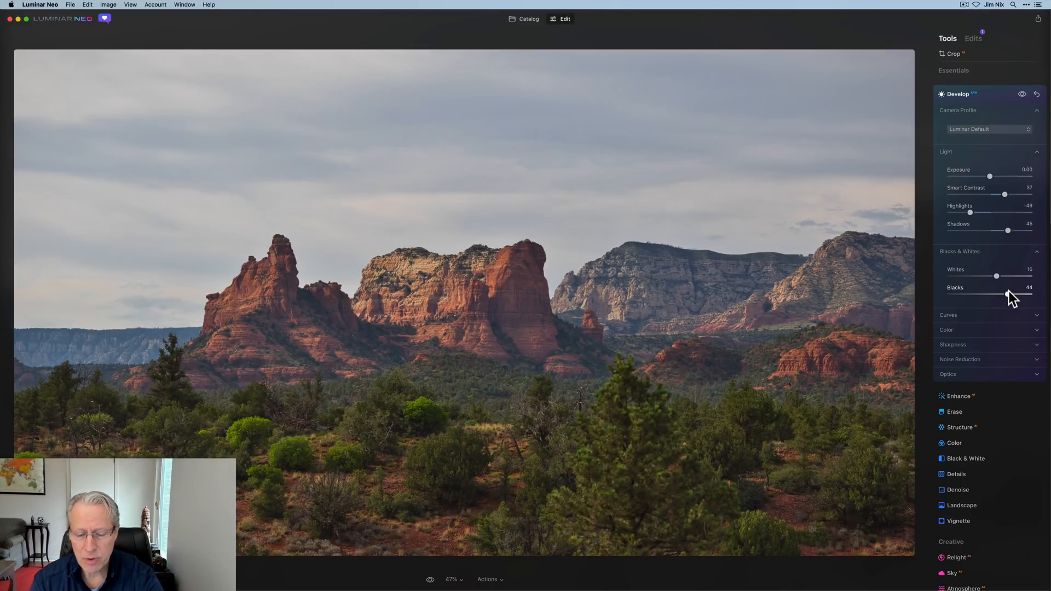
Step: Warm the color with Temperature 5605, Tint 29 and Vibrance 17
click(946, 329)
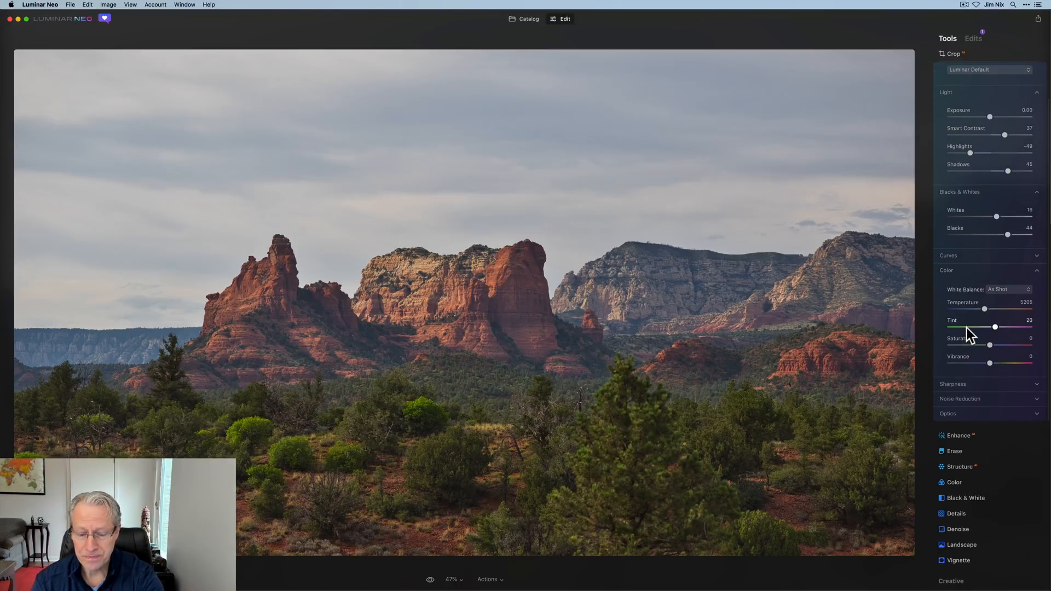
drag(984, 308, 994, 308)
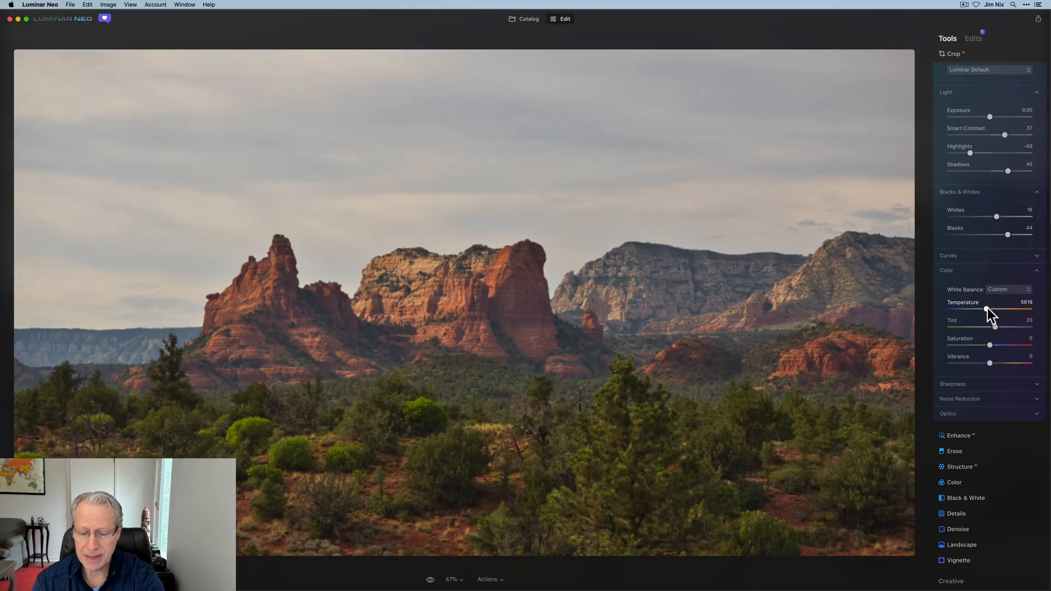
drag(998, 311, 992, 311)
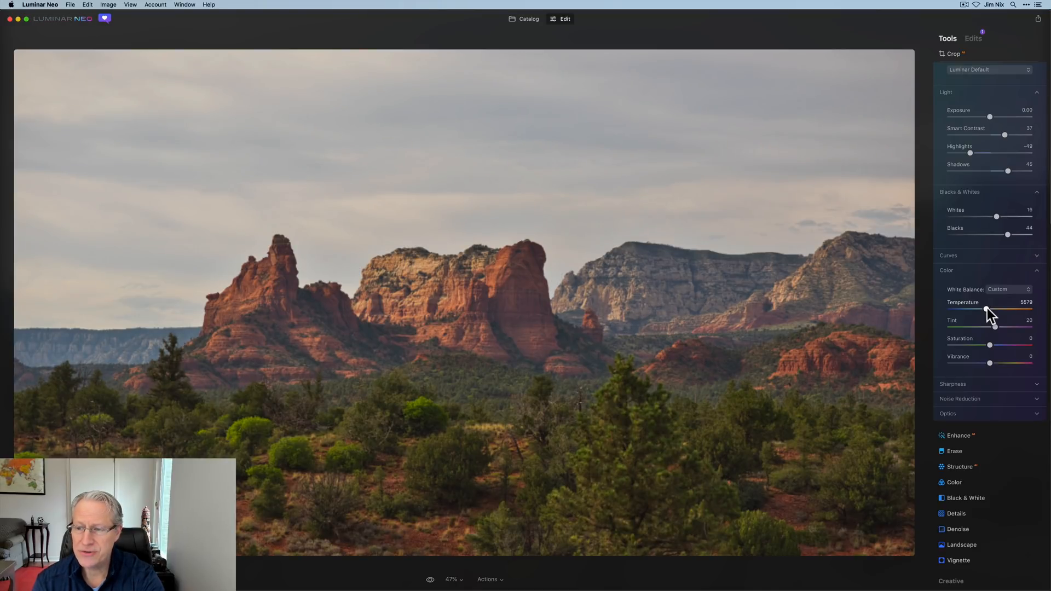
drag(990, 309, 985, 308)
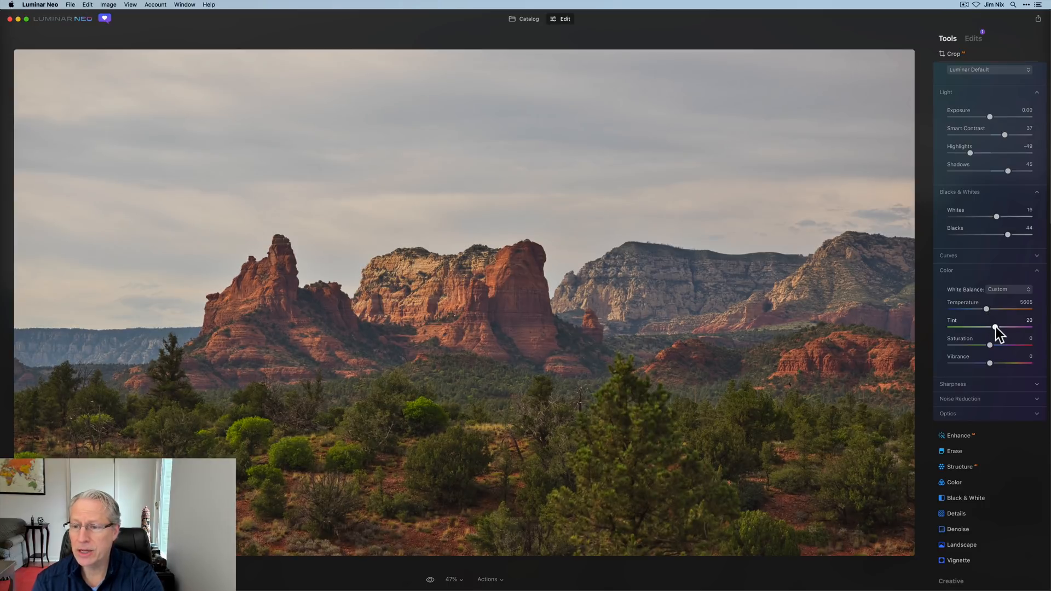
drag(994, 329, 998, 329)
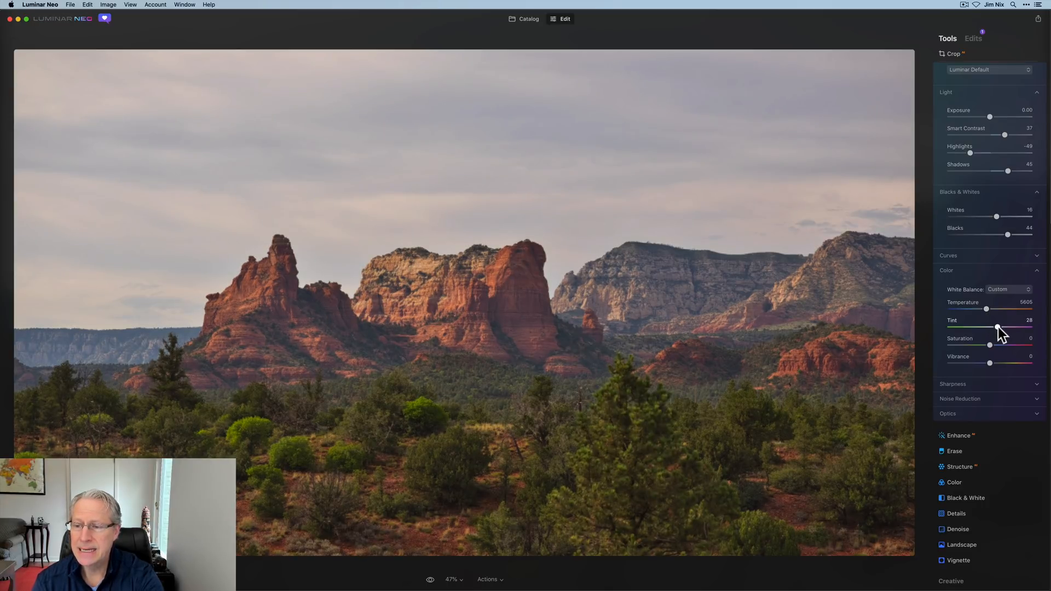
drag(997, 328, 999, 329)
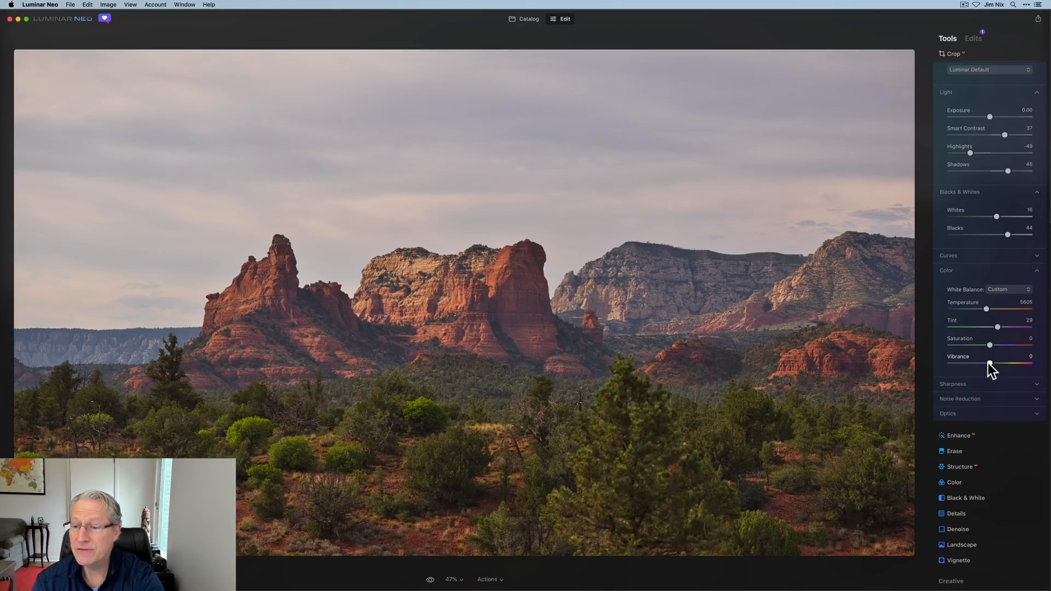
drag(982, 364, 998, 364)
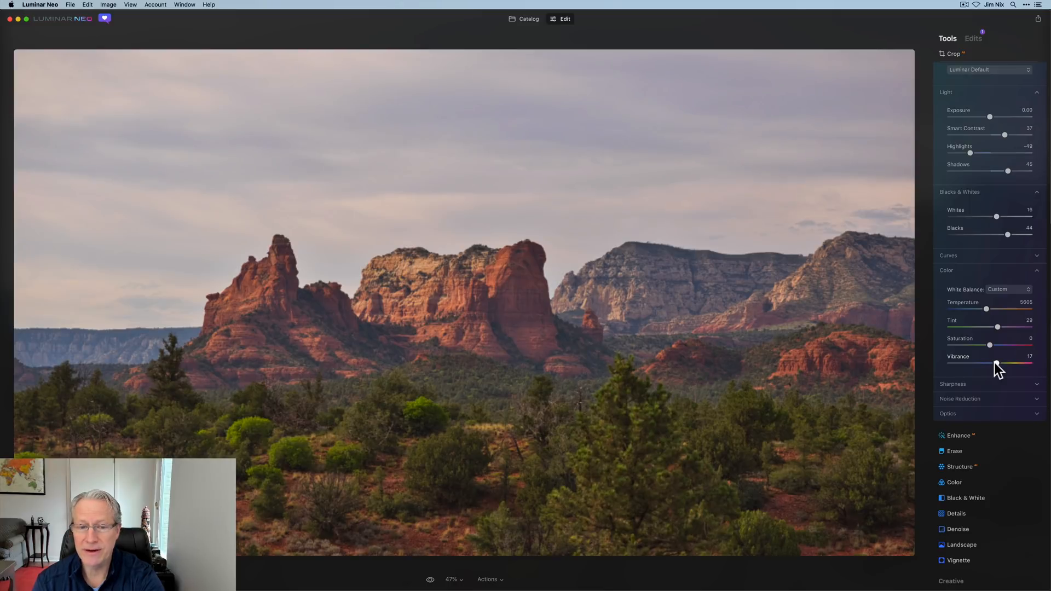
drag(995, 368, 1002, 367)
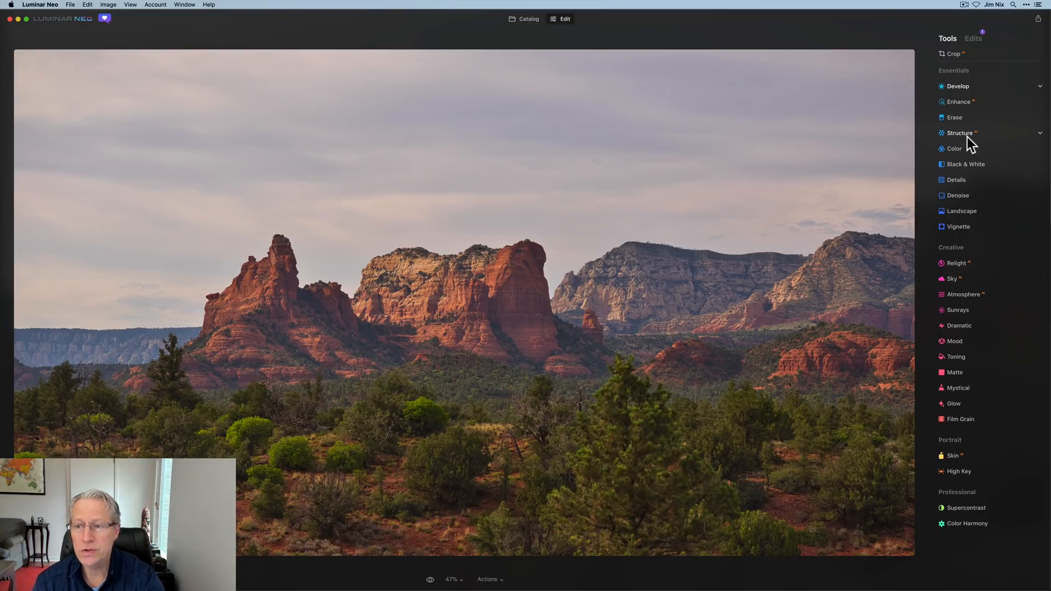
Step: Set Structure Amount to 60 and toggle the before/after comparison
click(958, 132)
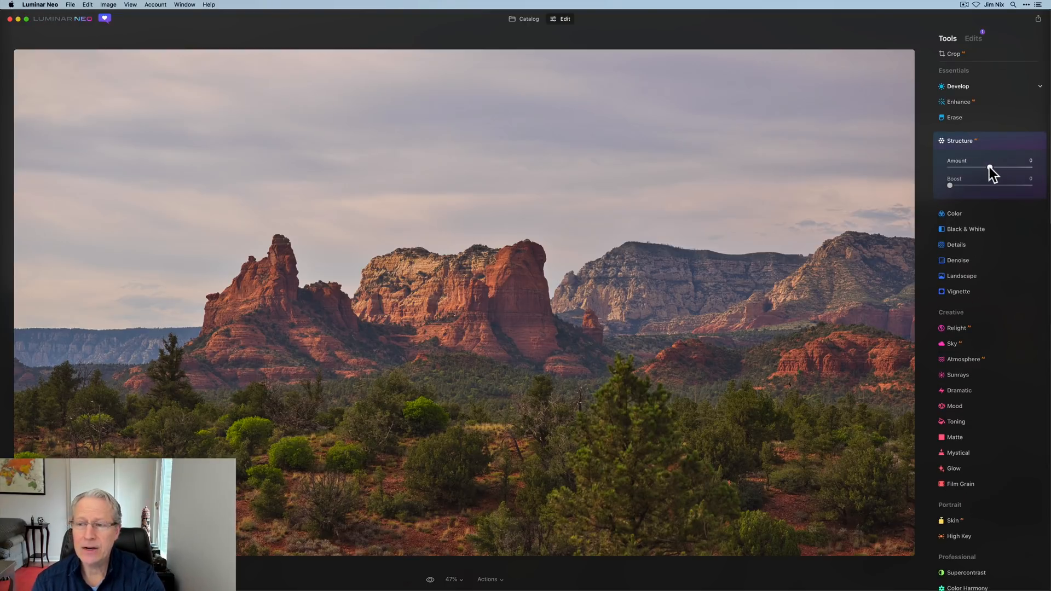
drag(989, 168, 1012, 167)
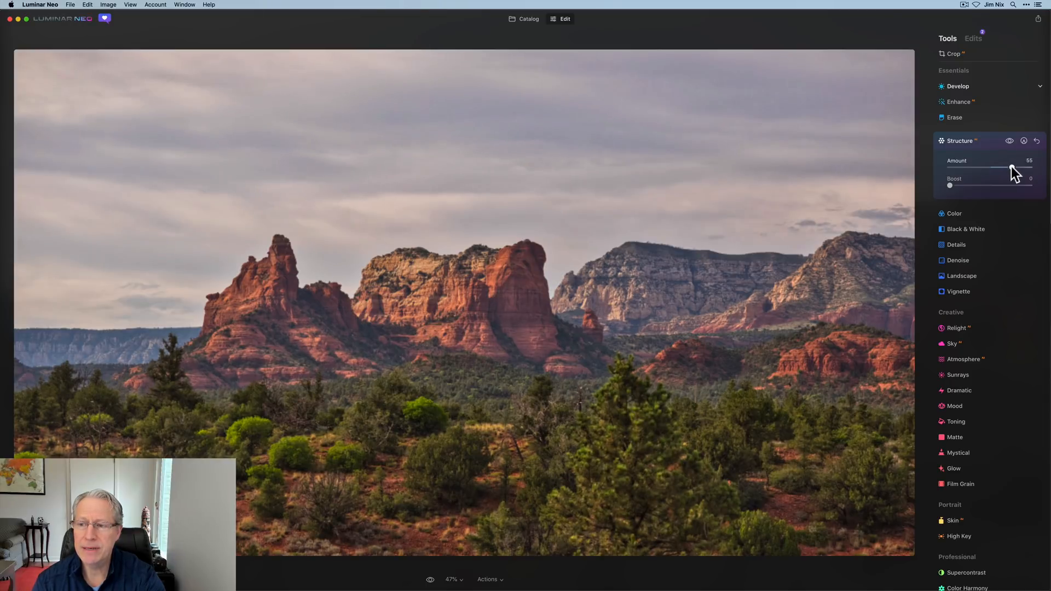
drag(1004, 169, 1012, 169)
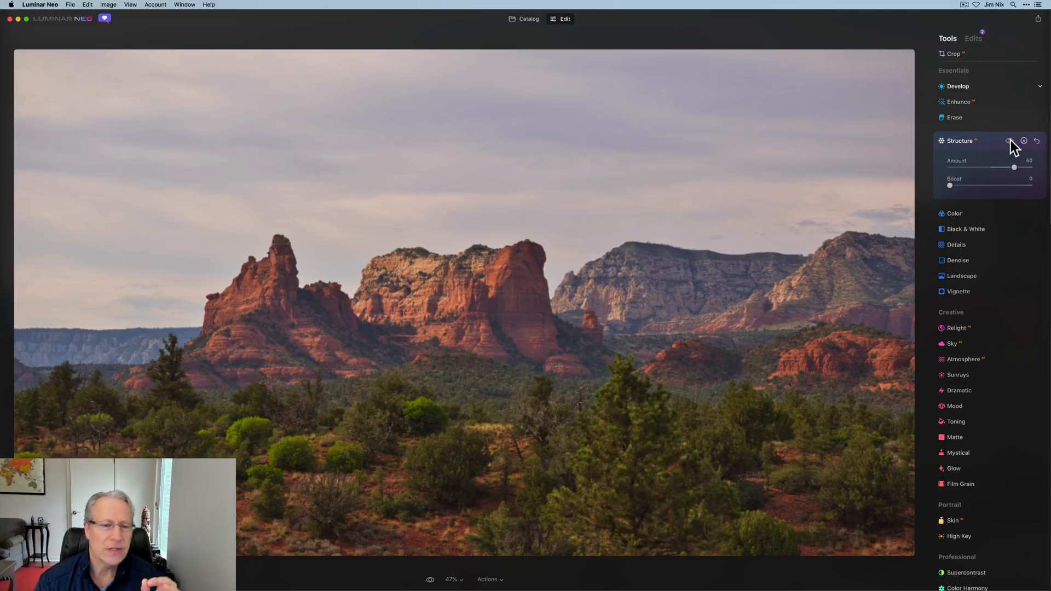
click(1009, 140)
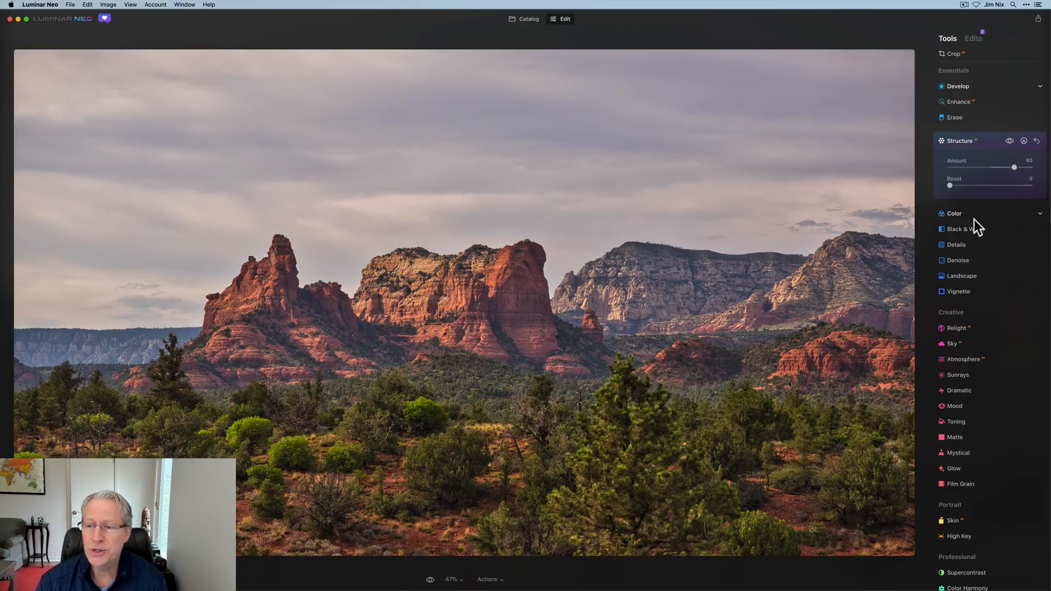
Step: Set Denoise Luminosity to 40 and collapse the Denoise tool
click(958, 260)
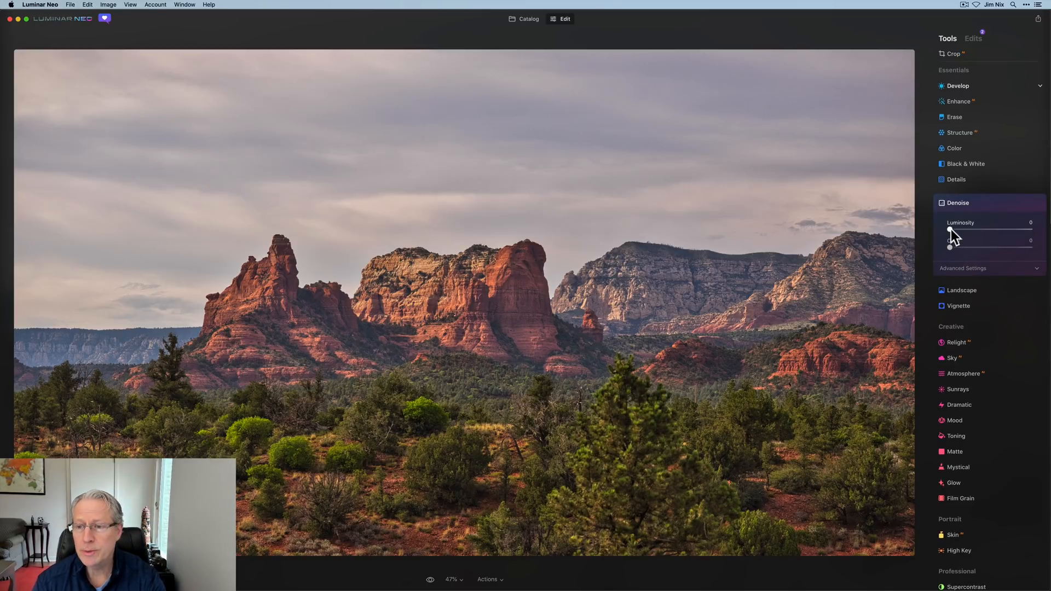
drag(950, 233, 980, 233)
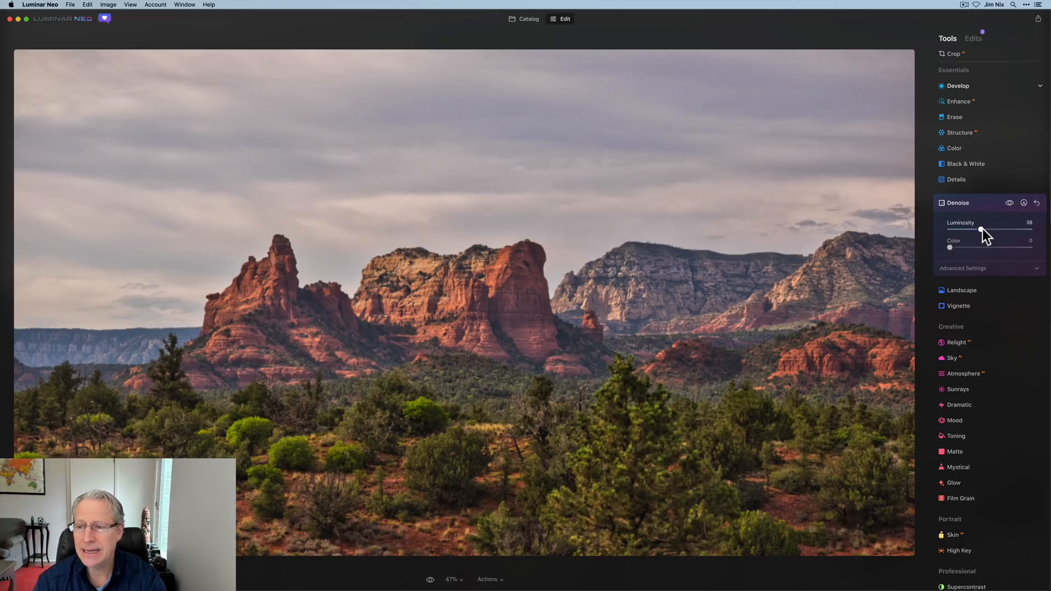
drag(979, 231, 982, 231)
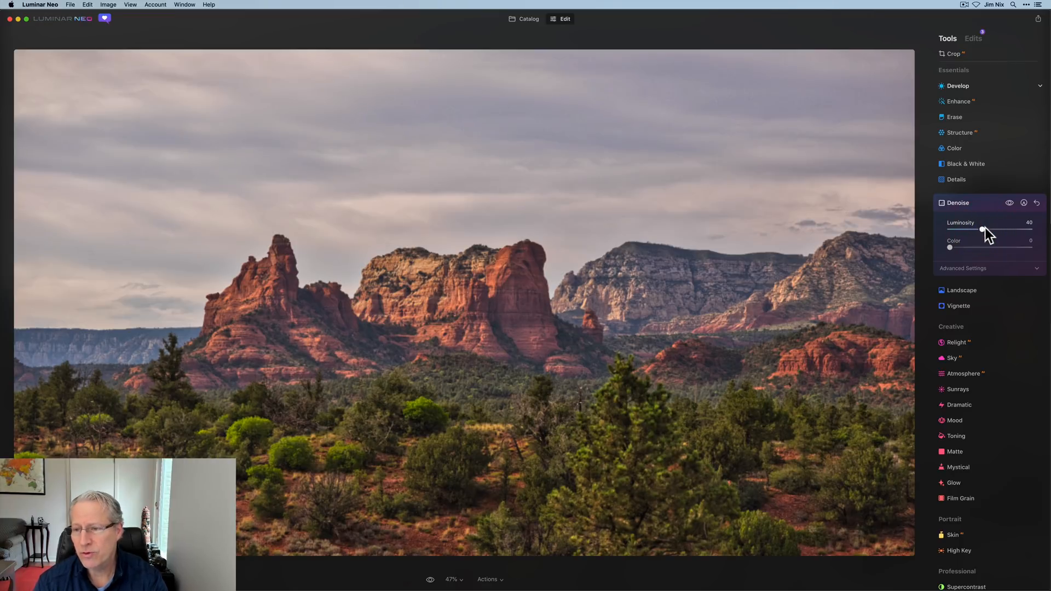
click(1024, 203)
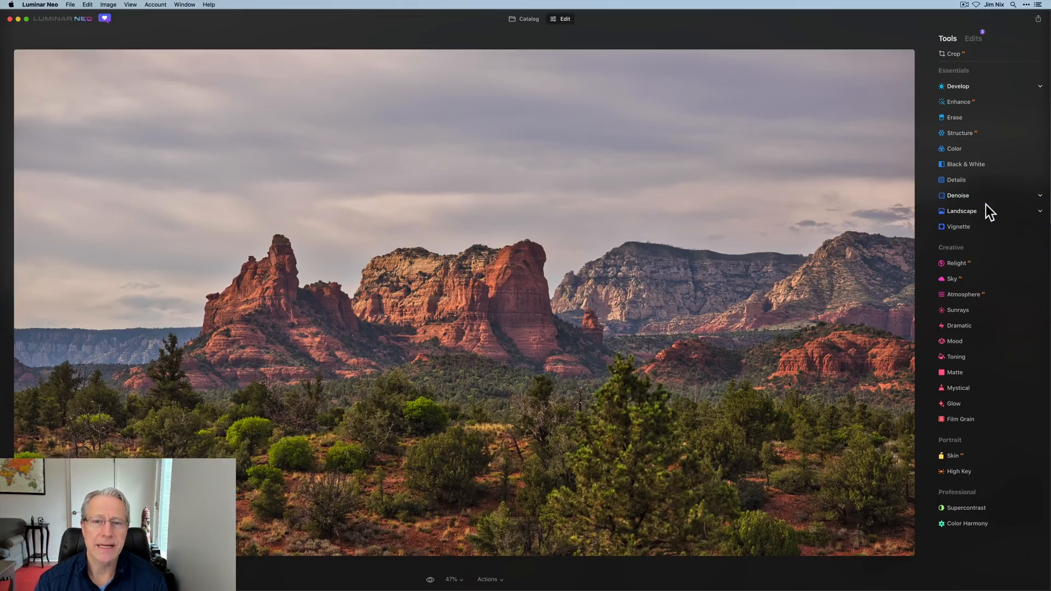
Step: Set Small Details to 12 and Medium Details to 10, with a 172 mask brush
click(955, 180)
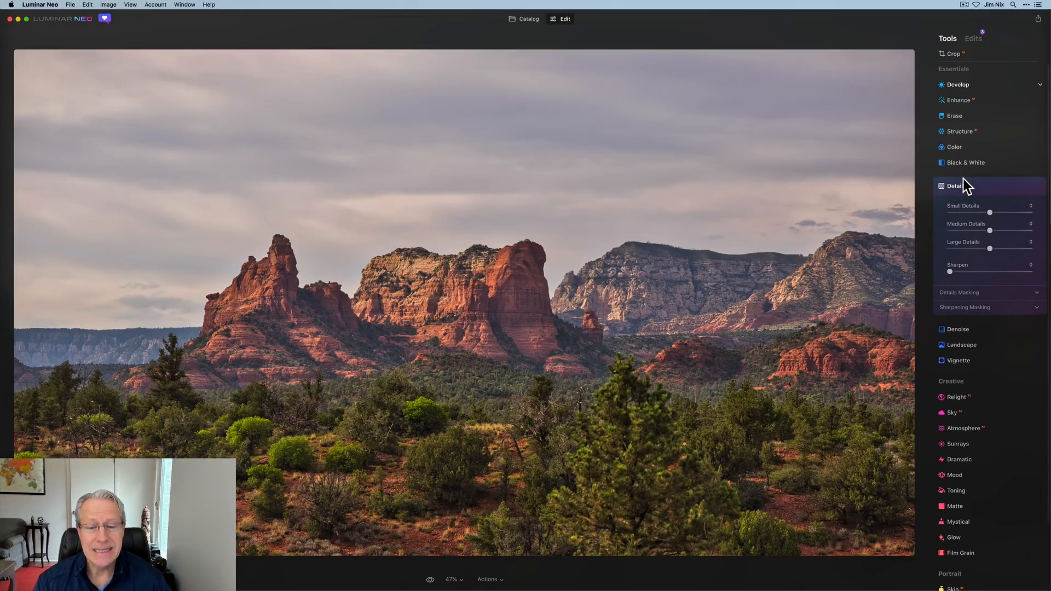
drag(989, 213, 1006, 212)
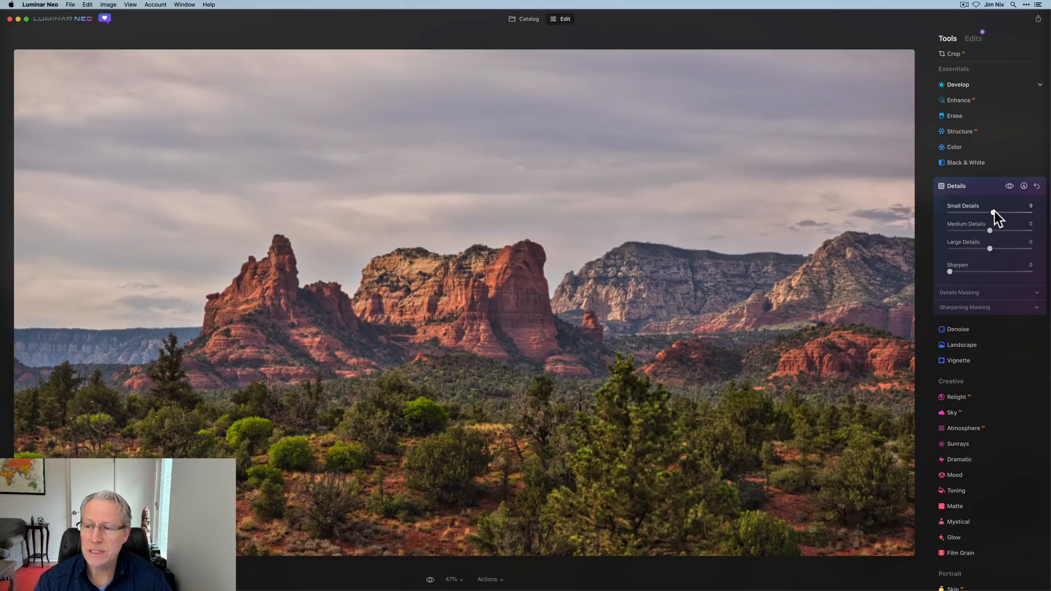
drag(988, 212, 995, 212)
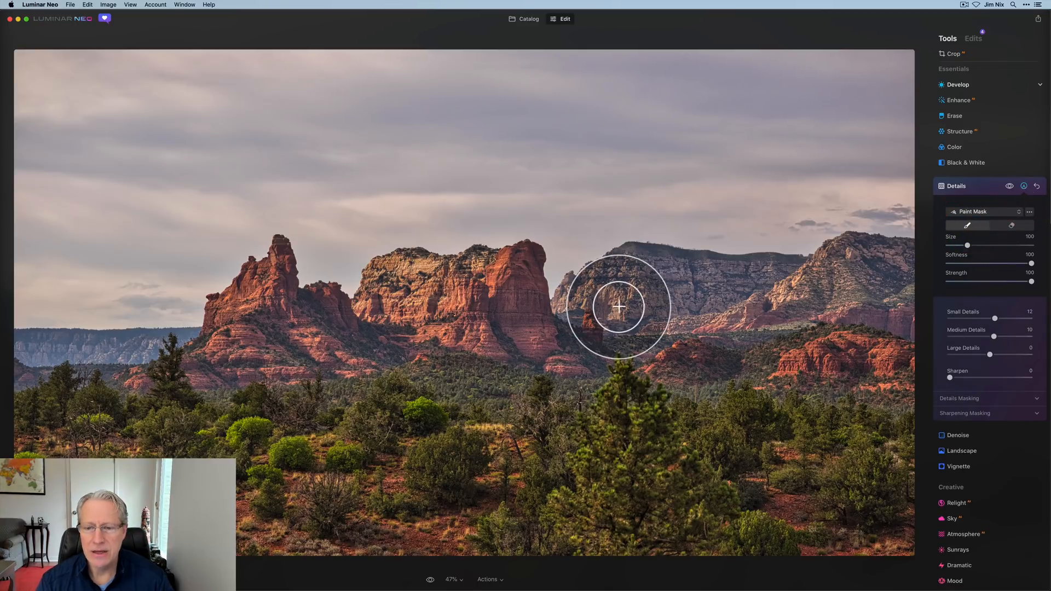
drag(967, 245, 983, 245)
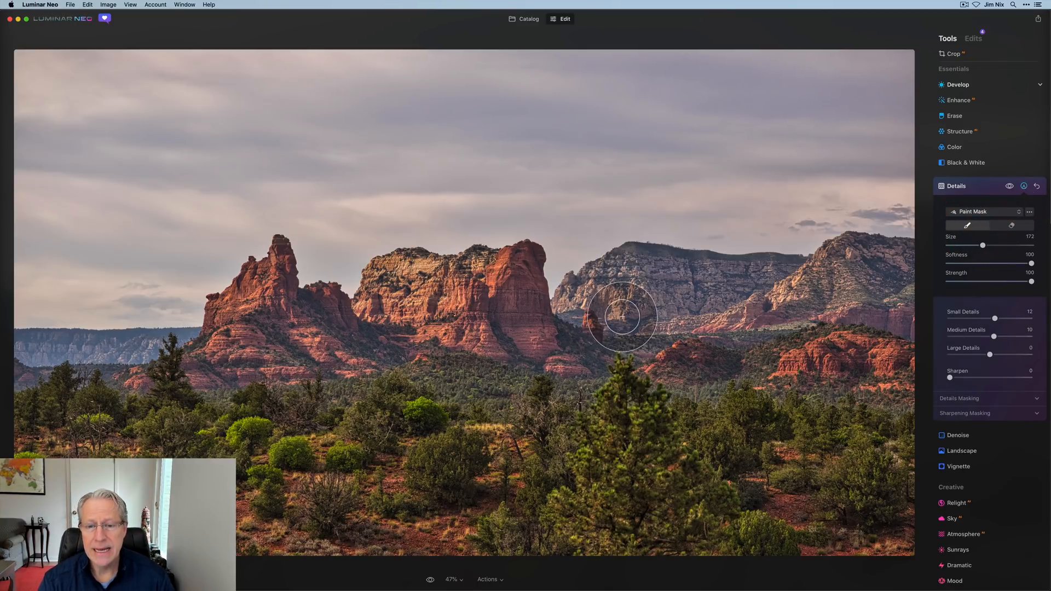
Step: Paint the detail mask over the mesas, central butte, rock spire and foreground shrubs
drag(620, 318, 628, 298)
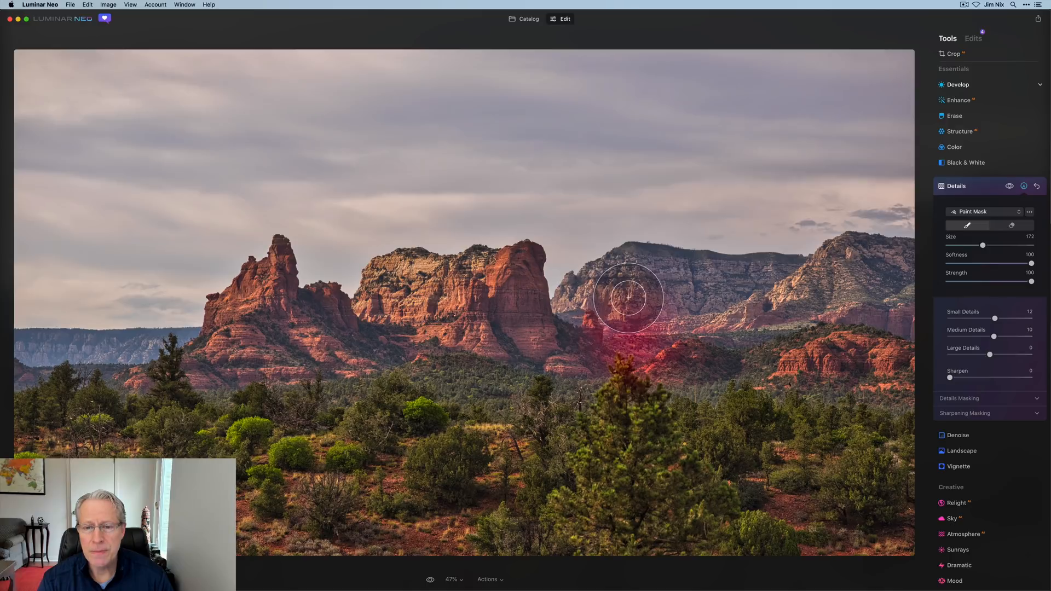
drag(628, 298, 762, 342)
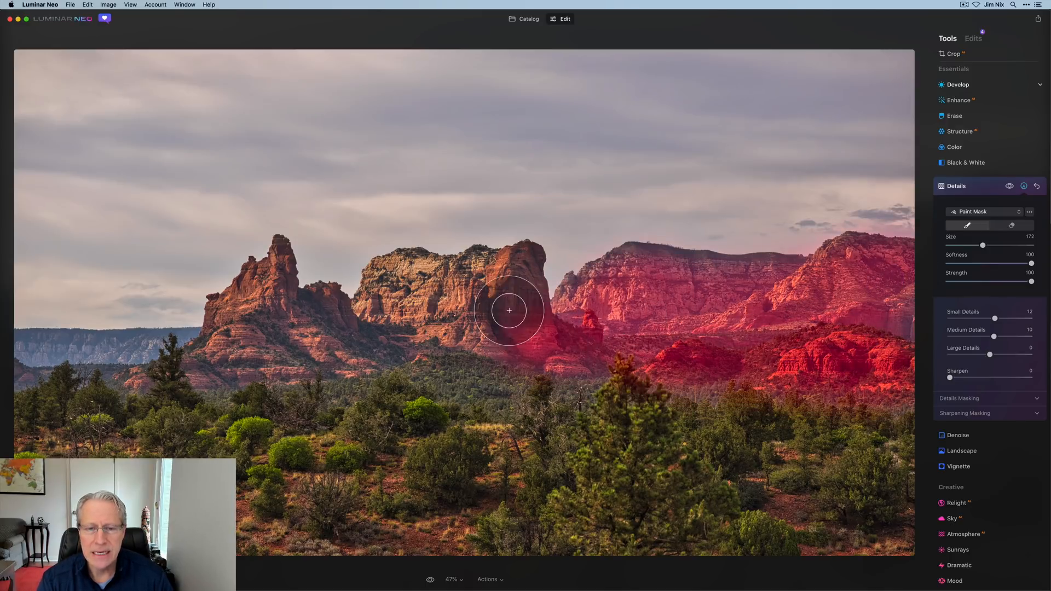
drag(510, 311, 334, 349)
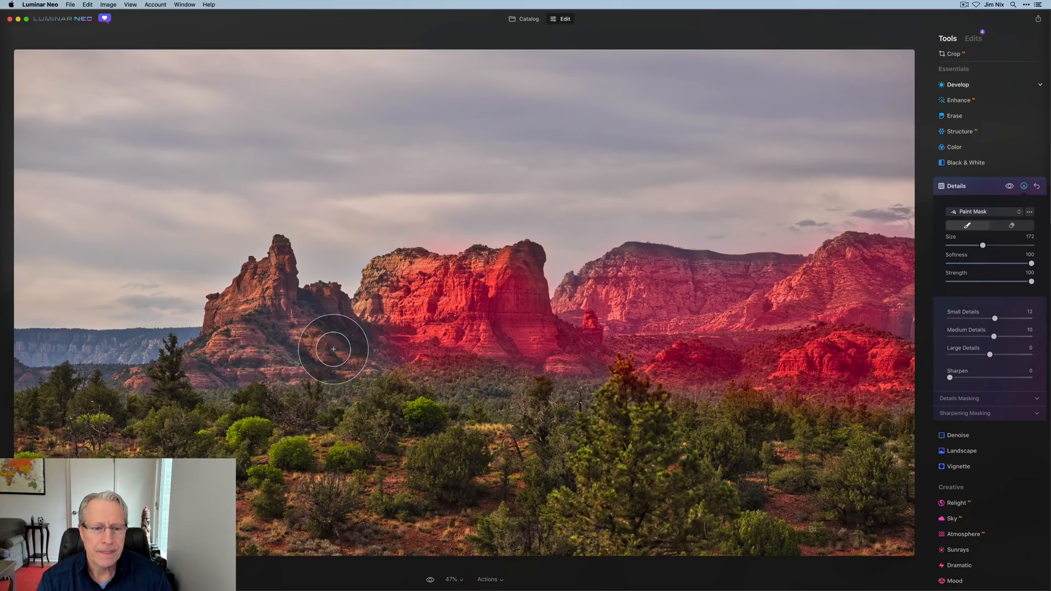
drag(333, 349, 436, 366)
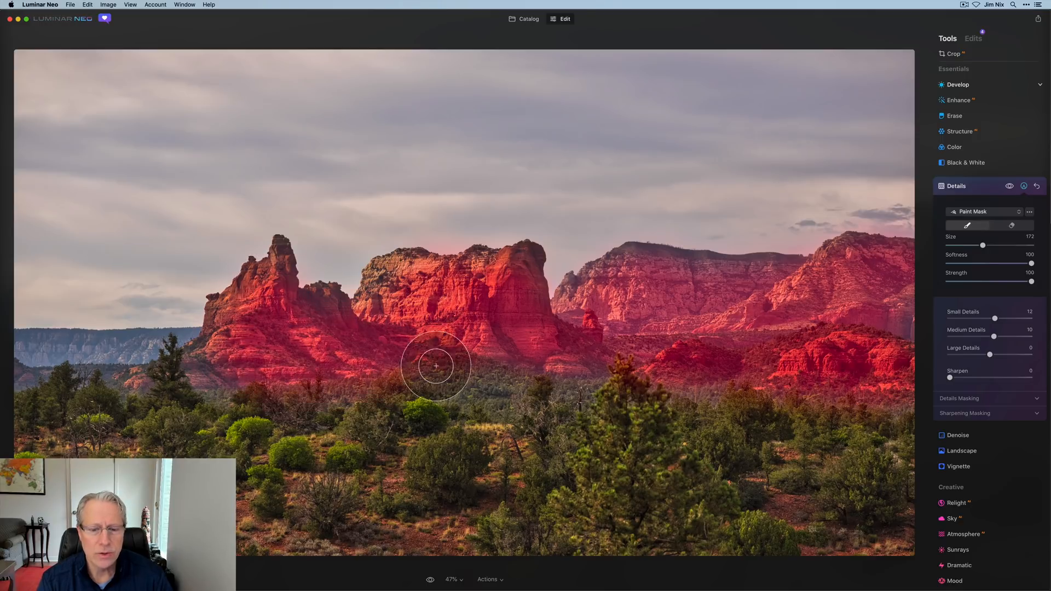
drag(436, 367, 174, 392)
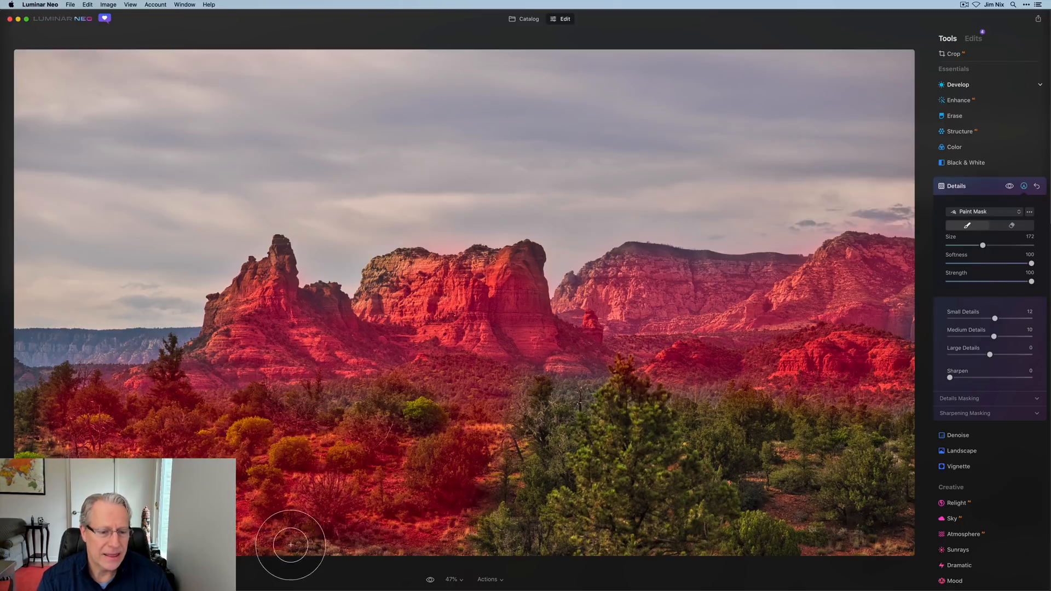
drag(292, 543, 506, 358)
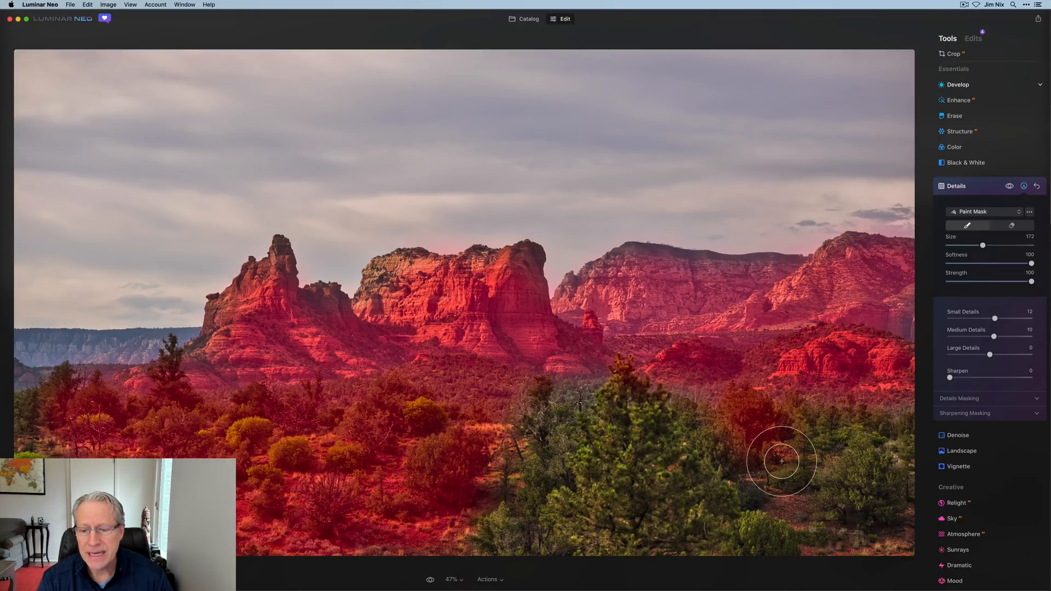
drag(781, 461, 901, 378)
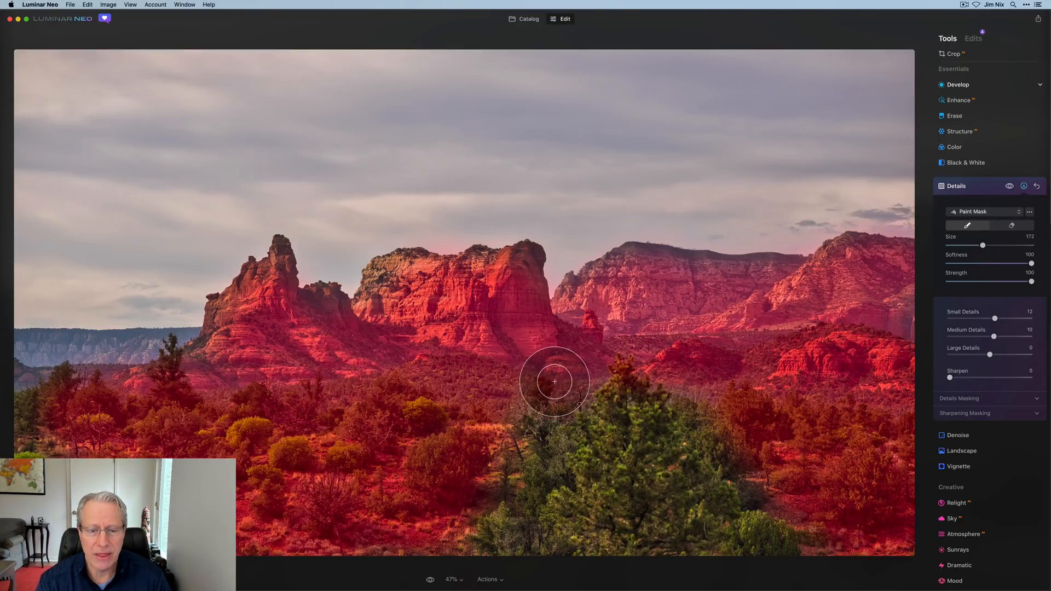
drag(554, 382, 399, 525)
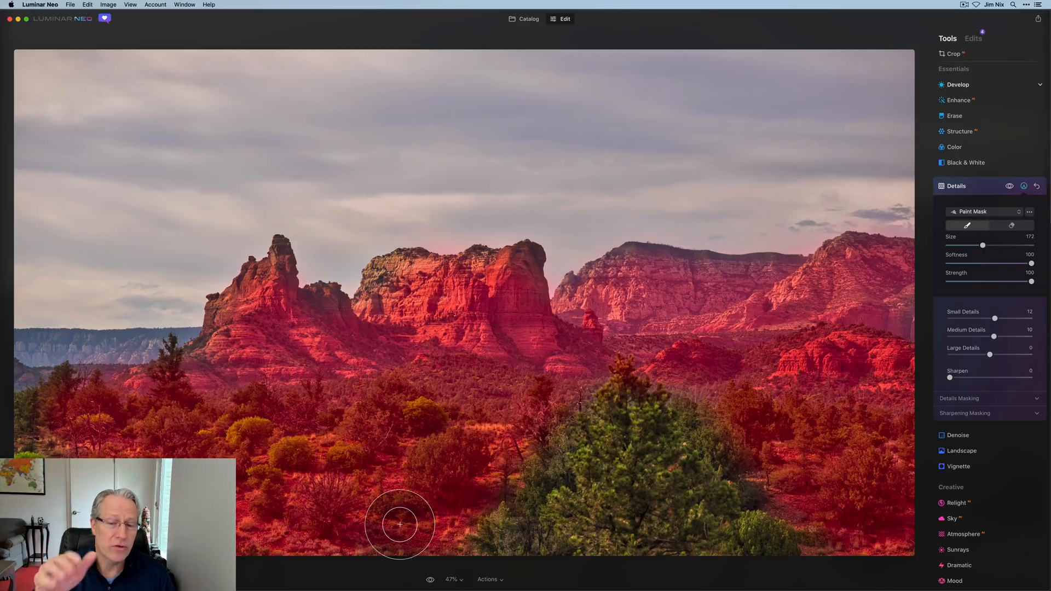
mouse_move(402, 274)
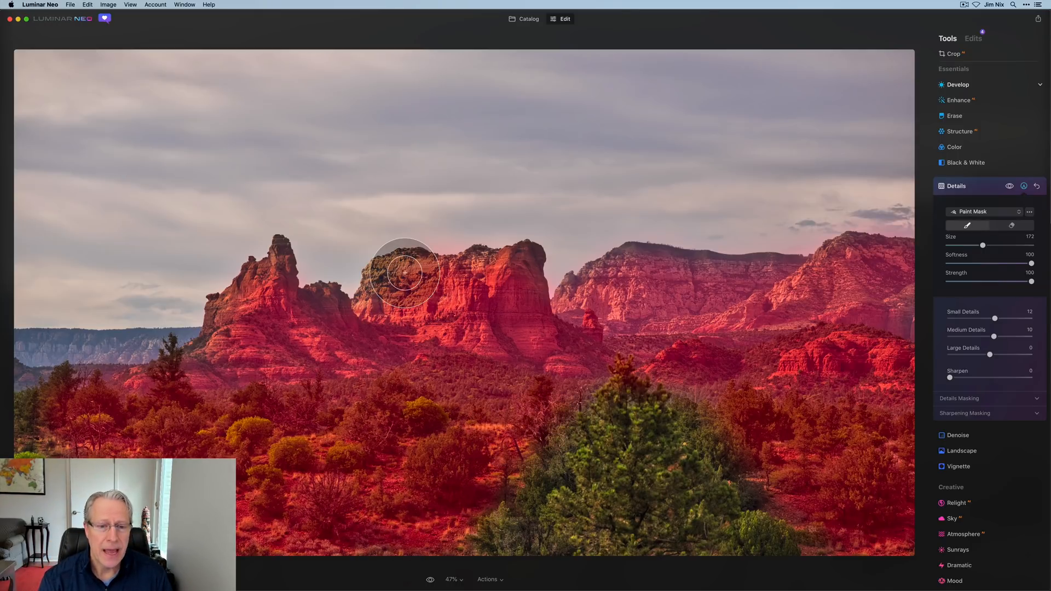
drag(403, 271, 642, 293)
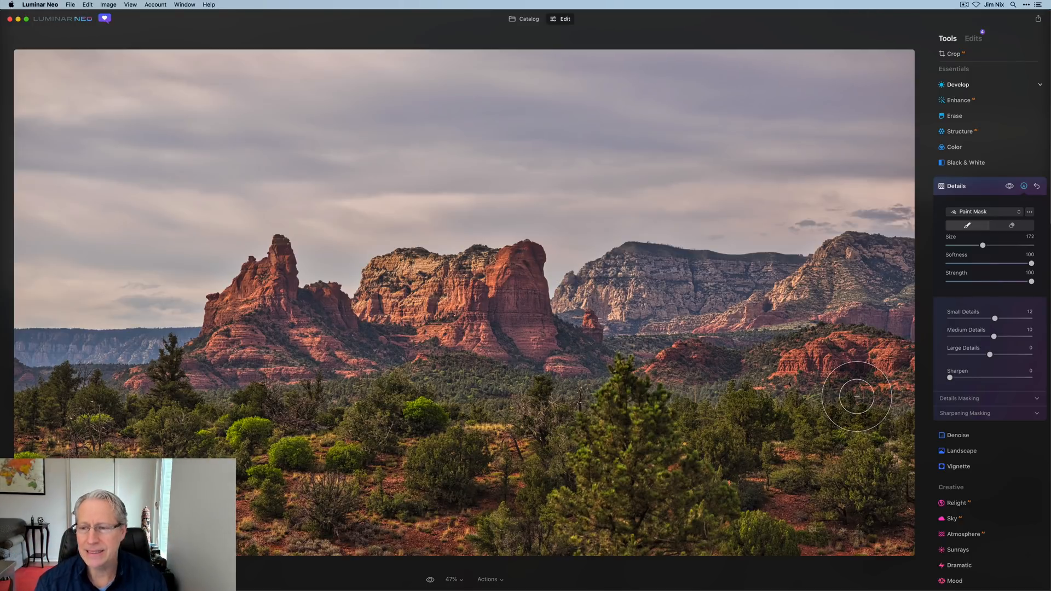
click(956, 185)
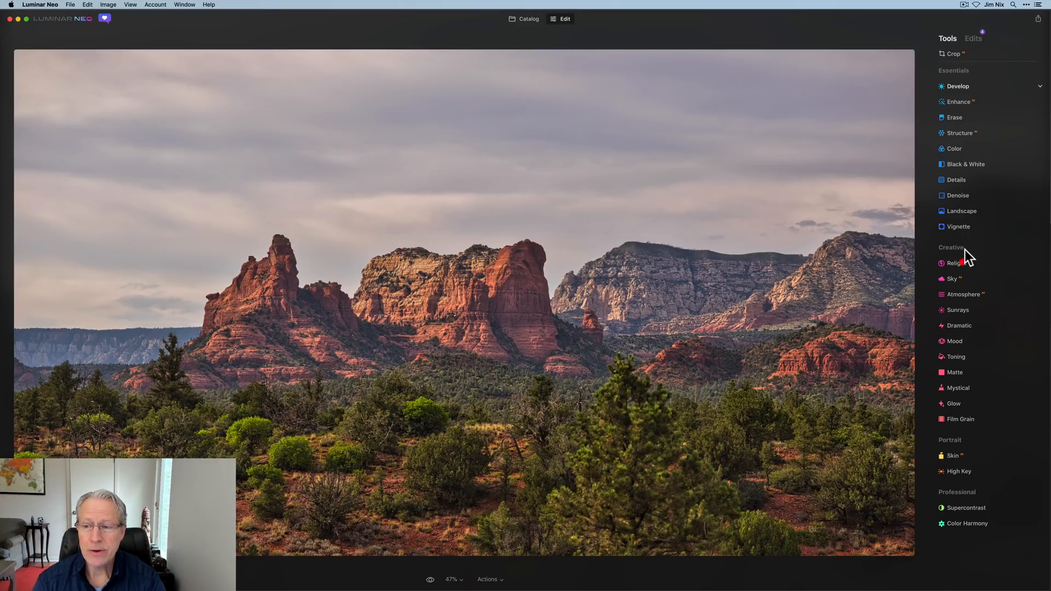
Step: Relight the scene with Brightness Near at -50 and Brightness Far at 25
click(956, 263)
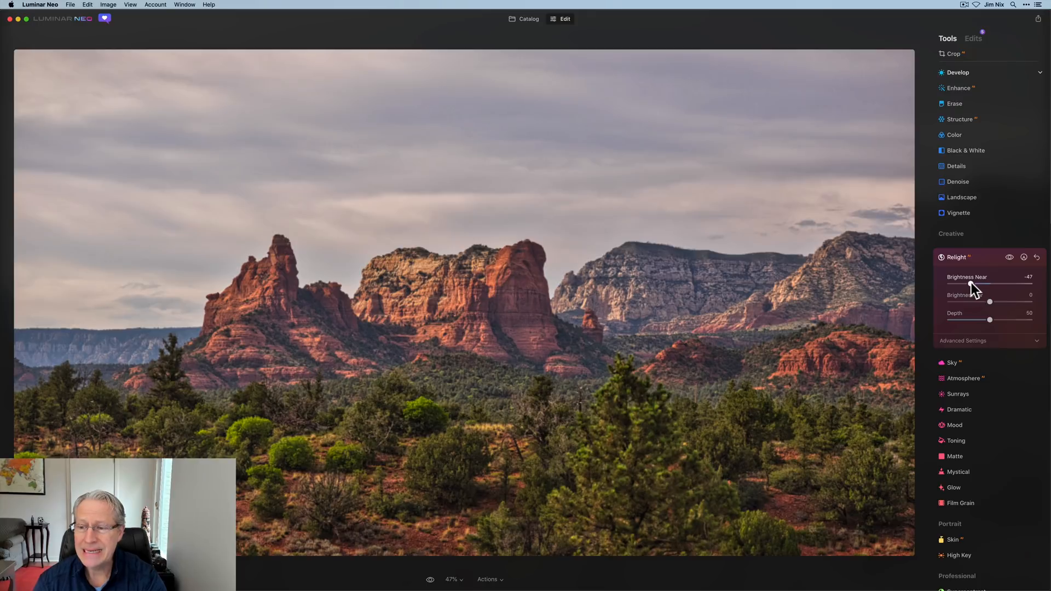
drag(992, 286, 989, 286)
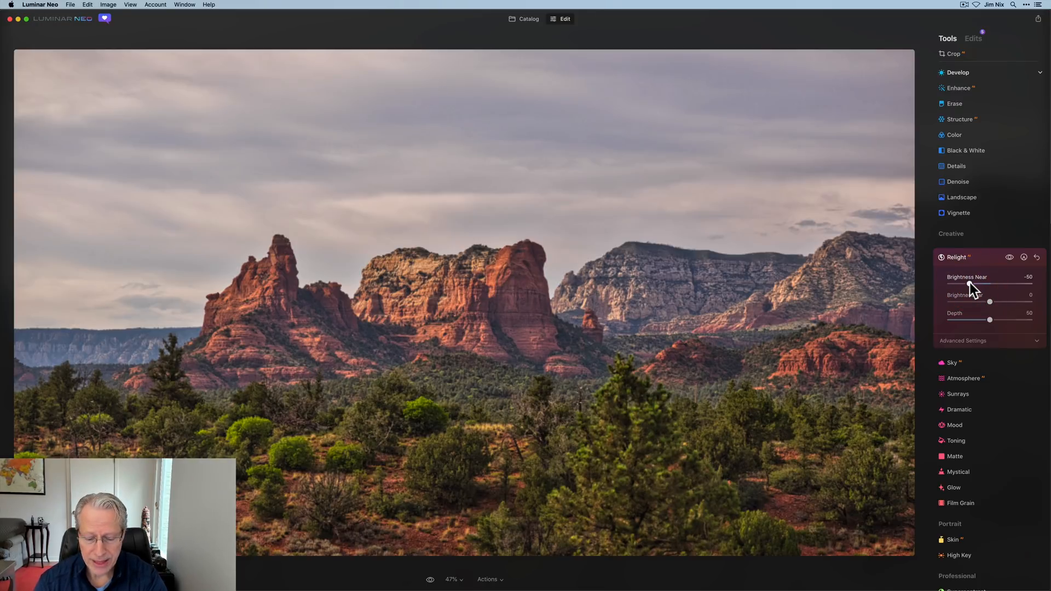
drag(989, 301, 995, 301)
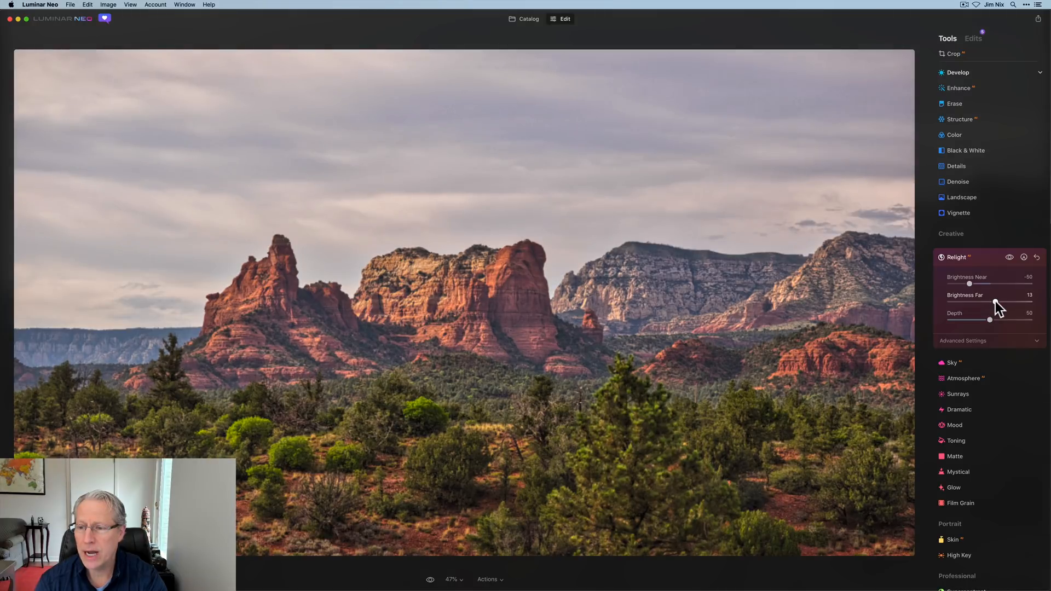
drag(995, 303, 1003, 303)
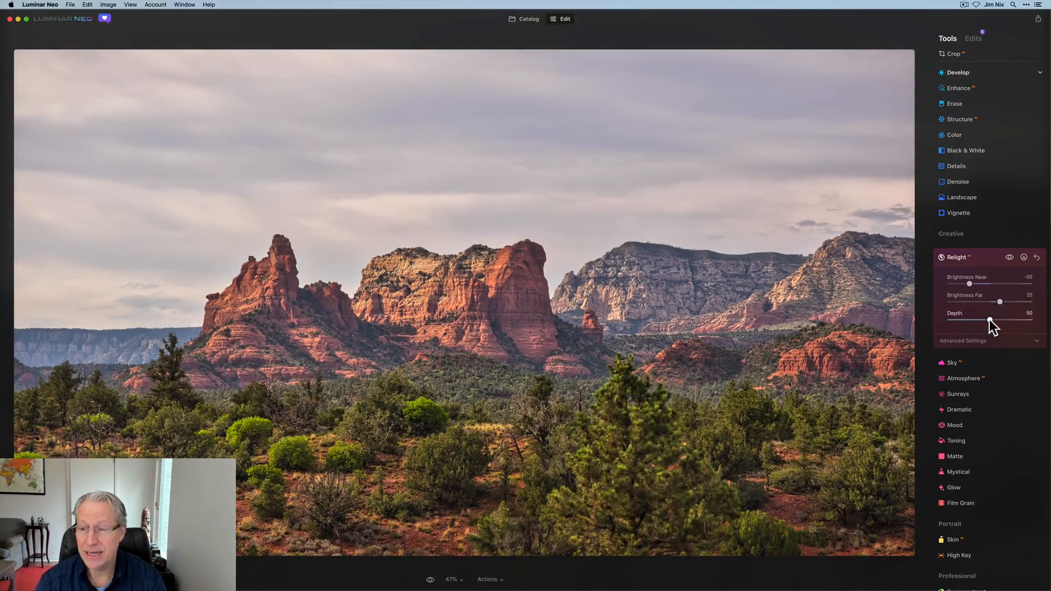
drag(990, 319, 1030, 320)
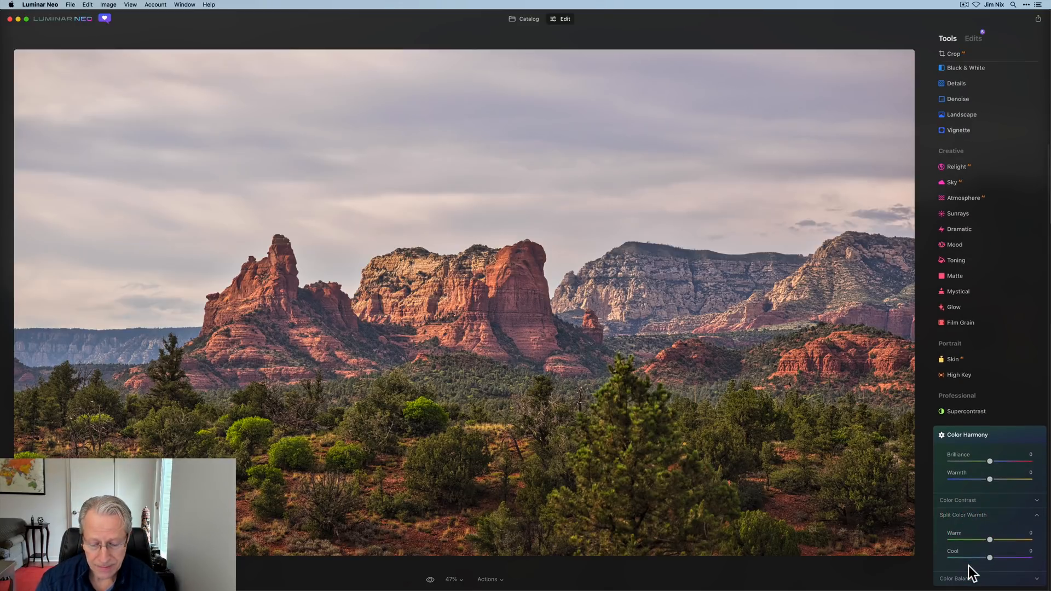
Step: In Split Color Warmth, set Warm to 12 and Cool to -21
drag(988, 540, 991, 541)
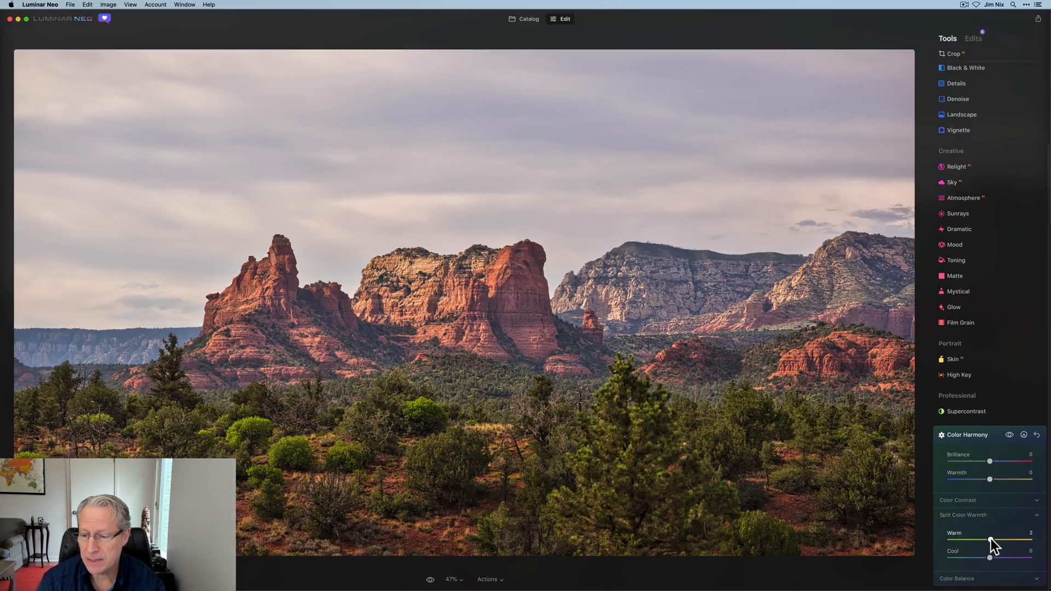
drag(991, 540, 995, 540)
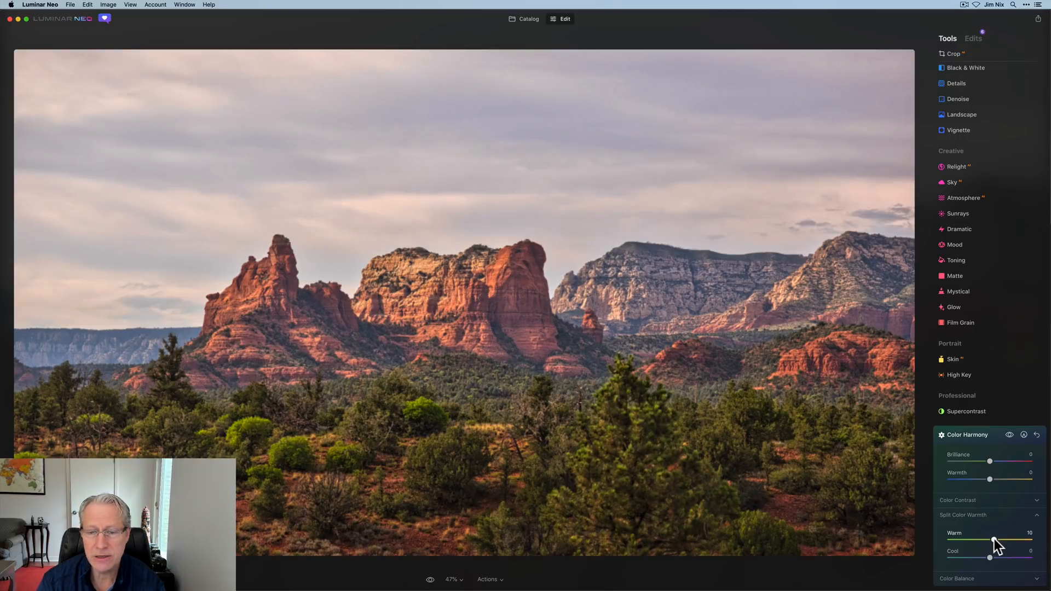
drag(992, 542, 998, 542)
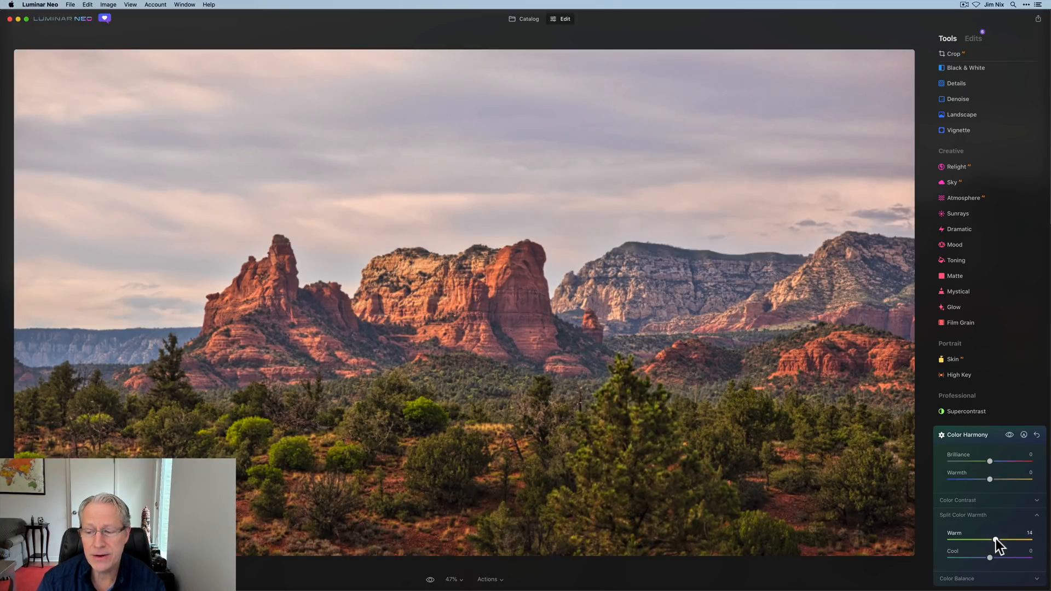
drag(999, 541, 992, 541)
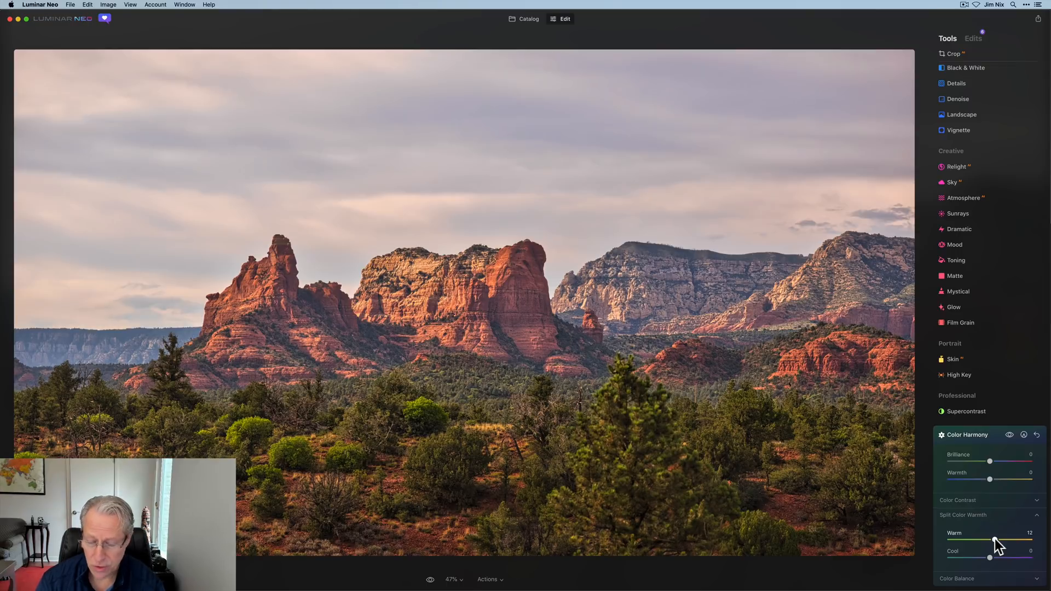
drag(991, 558, 985, 558)
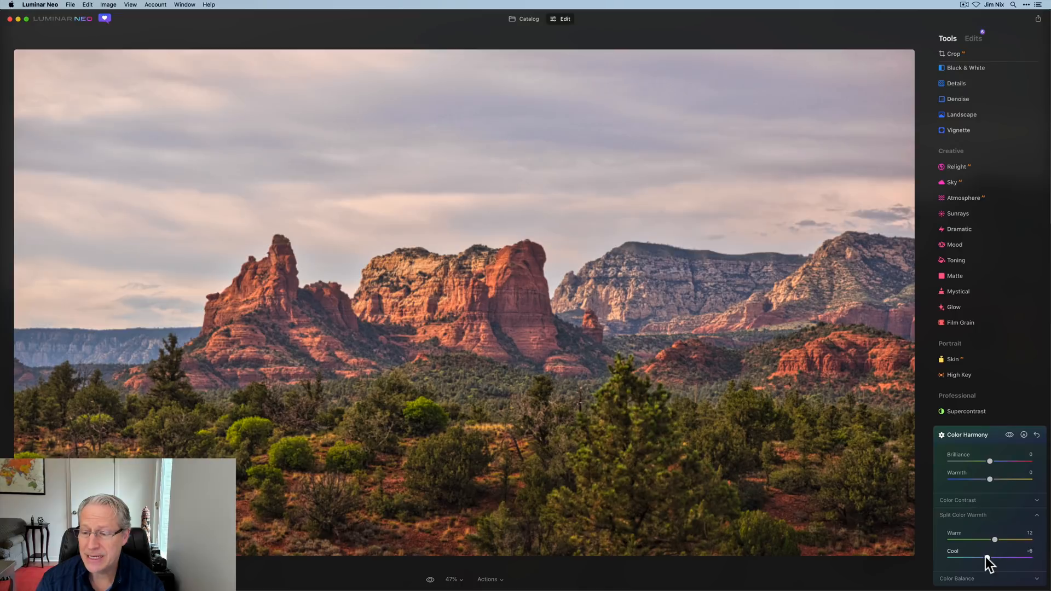
drag(991, 557, 984, 557)
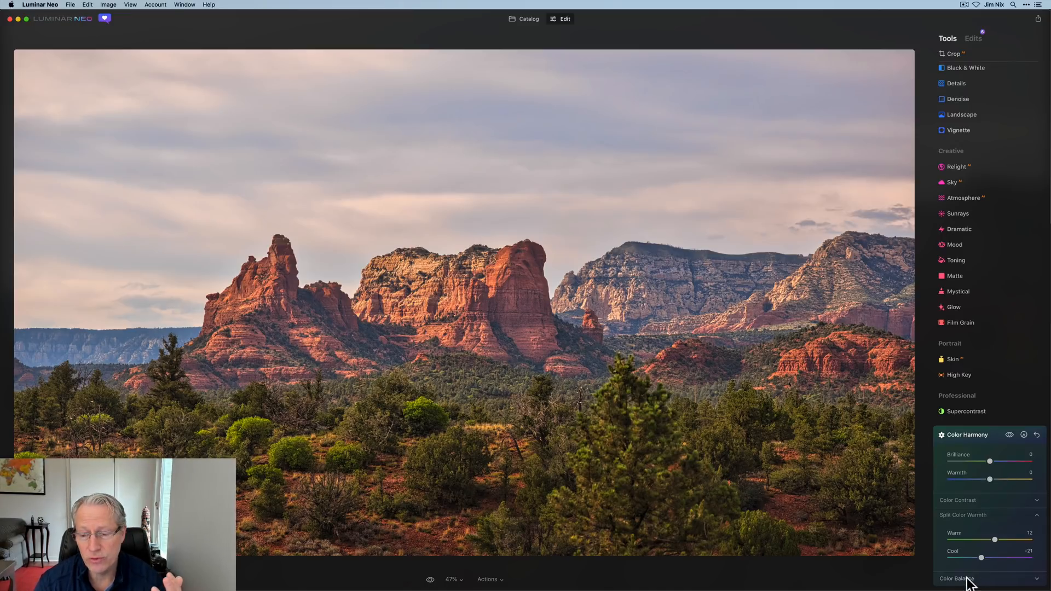
click(957, 579)
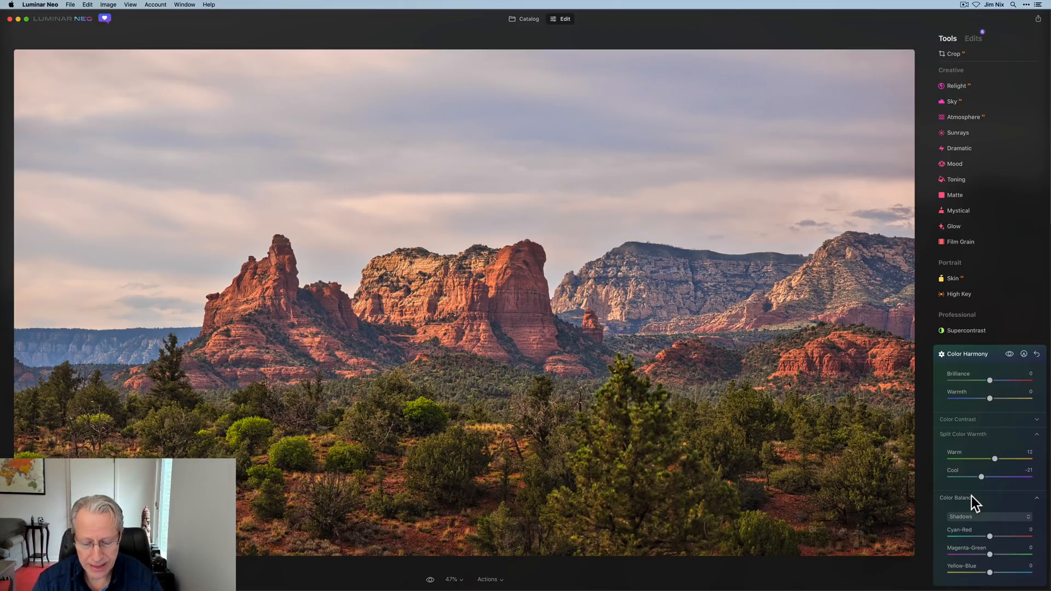
Step: Switch Color Balance to Highlights and set Yellow-Blue to 13
click(989, 516)
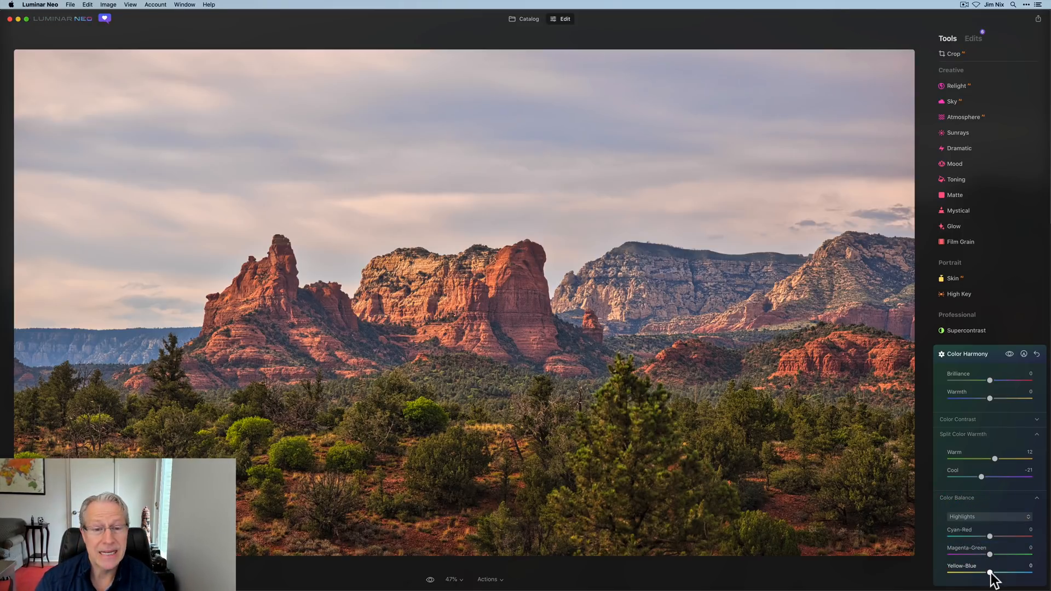
drag(990, 575, 994, 575)
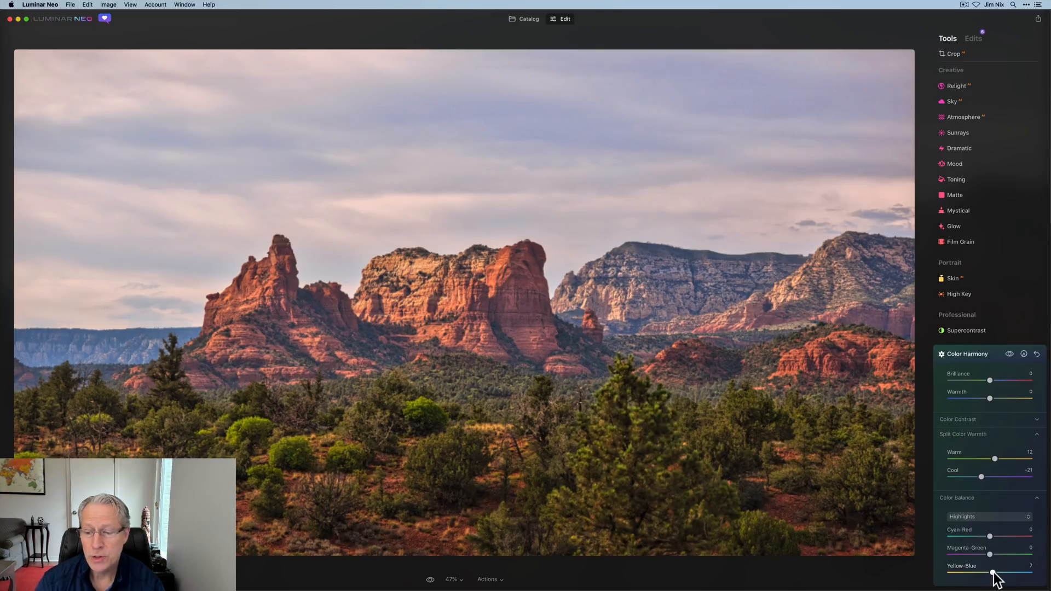
drag(993, 574, 998, 574)
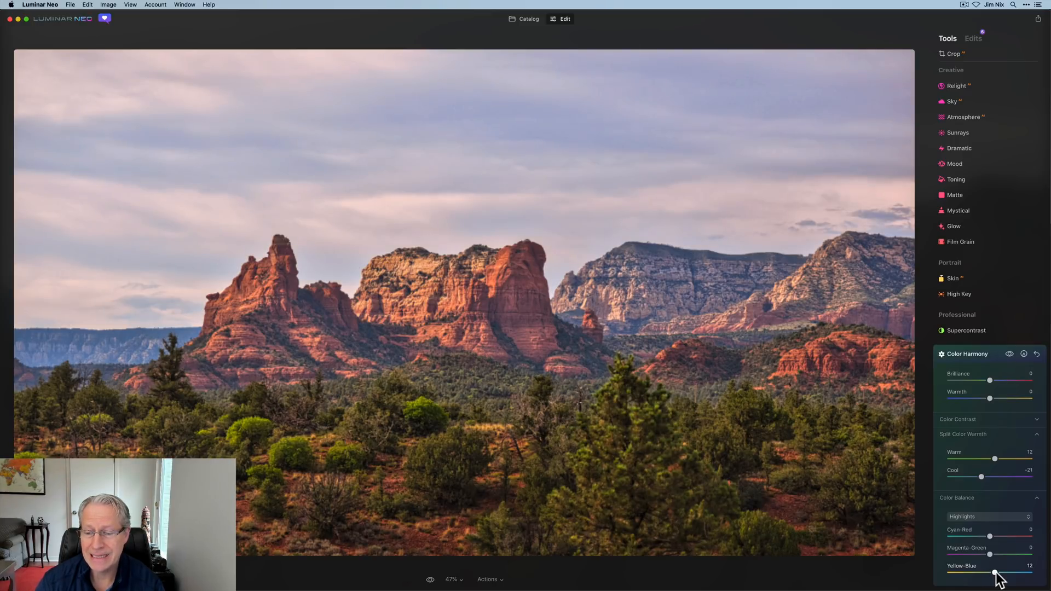
drag(997, 575, 1002, 575)
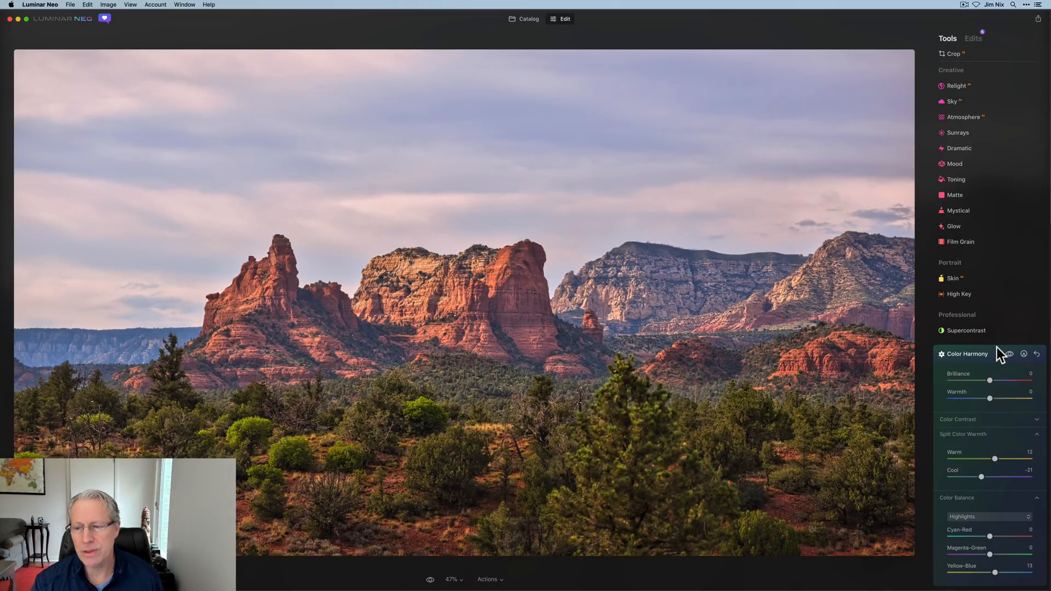
mouse_move(992, 359)
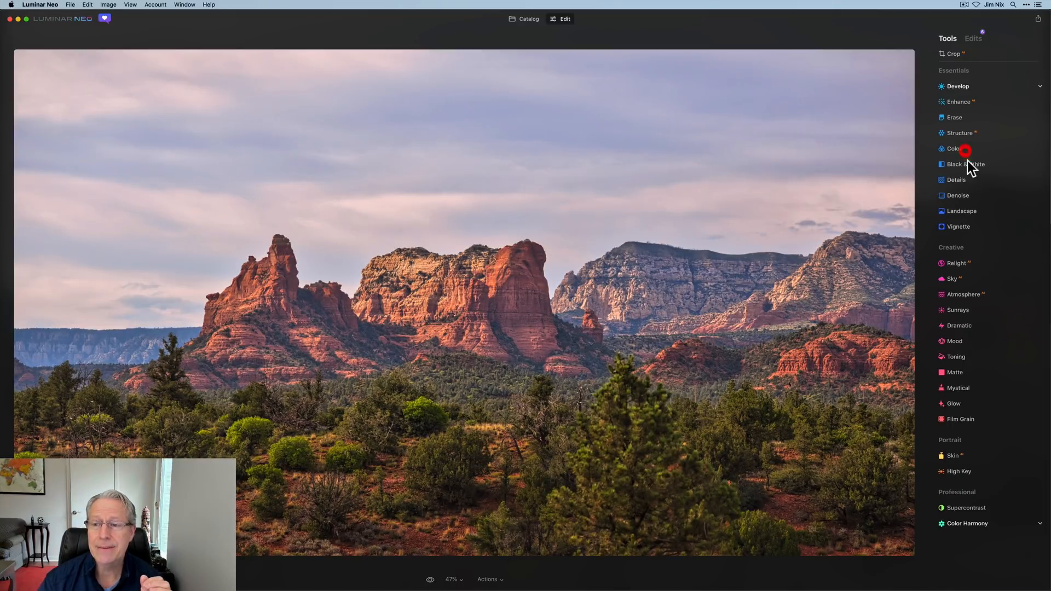
Step: In the Color tool, lower Saturation and Vibrance each to -4, then collapse the panel
click(953, 149)
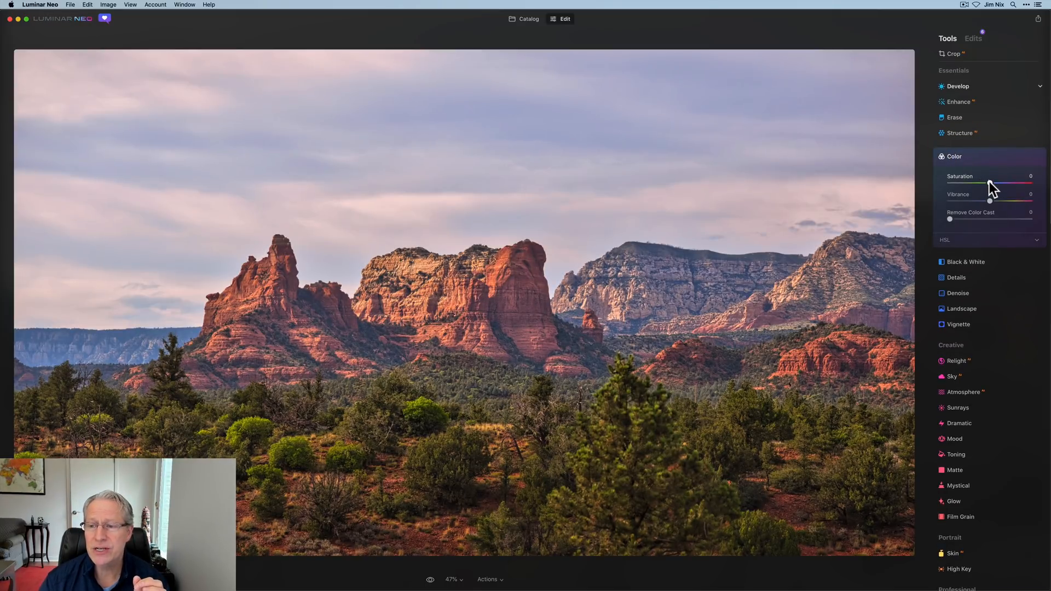
drag(992, 182, 988, 182)
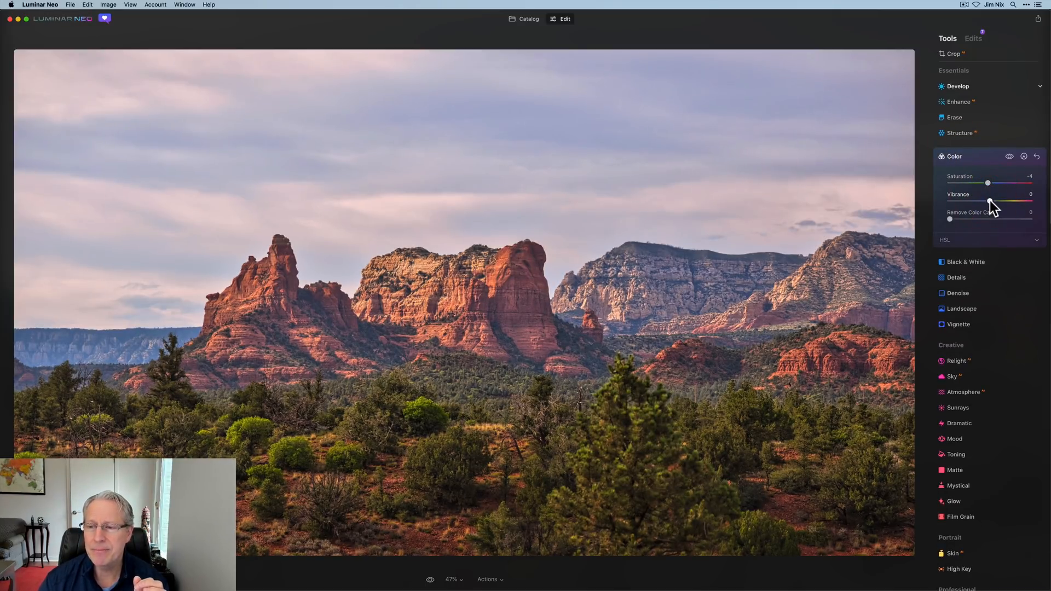
drag(991, 203, 987, 203)
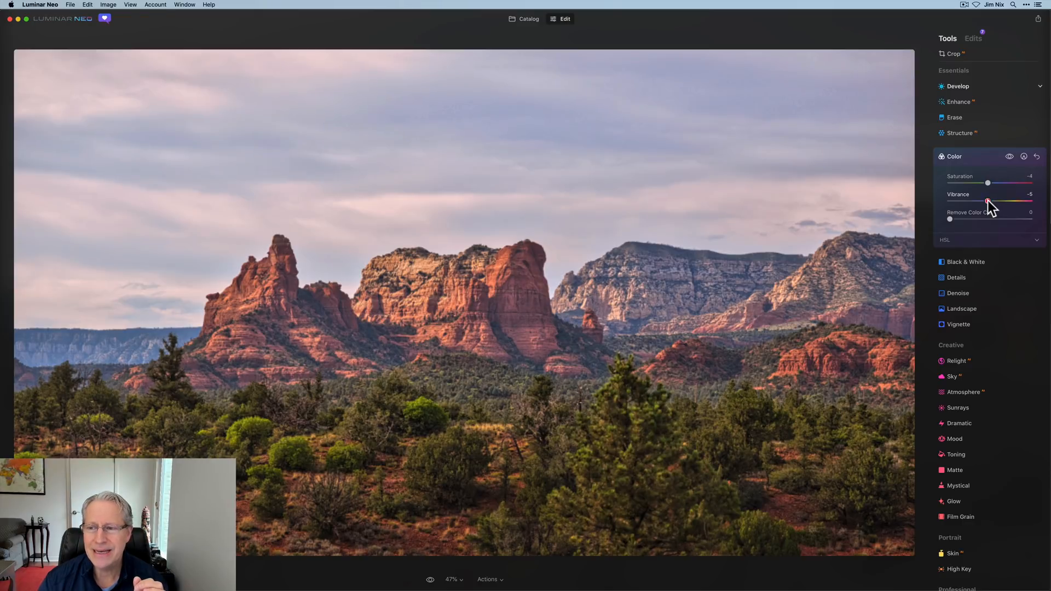
drag(987, 203, 988, 202)
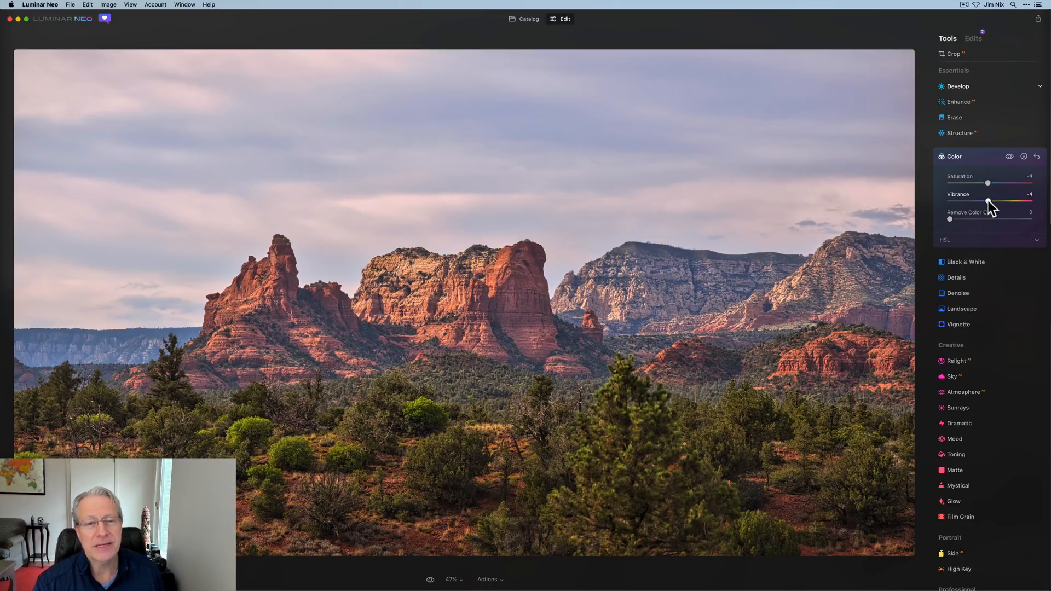
click(952, 156)
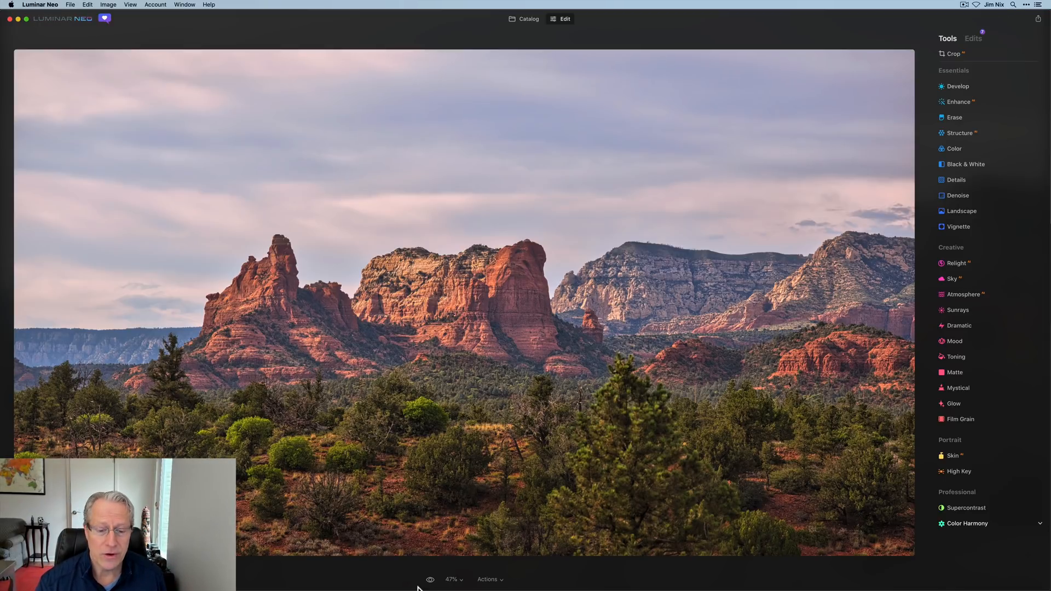
click(429, 579)
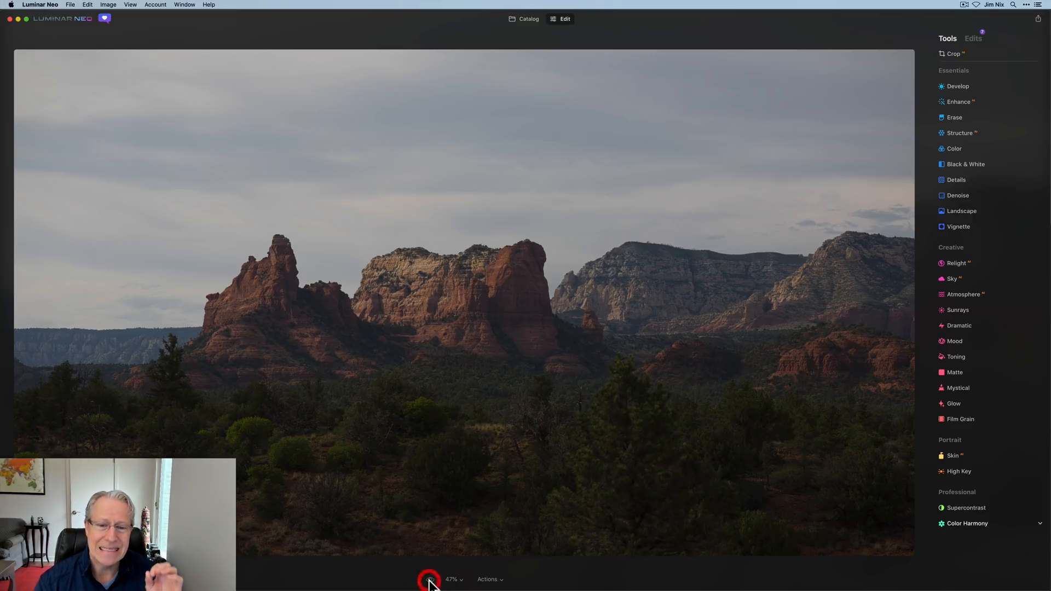
click(430, 580)
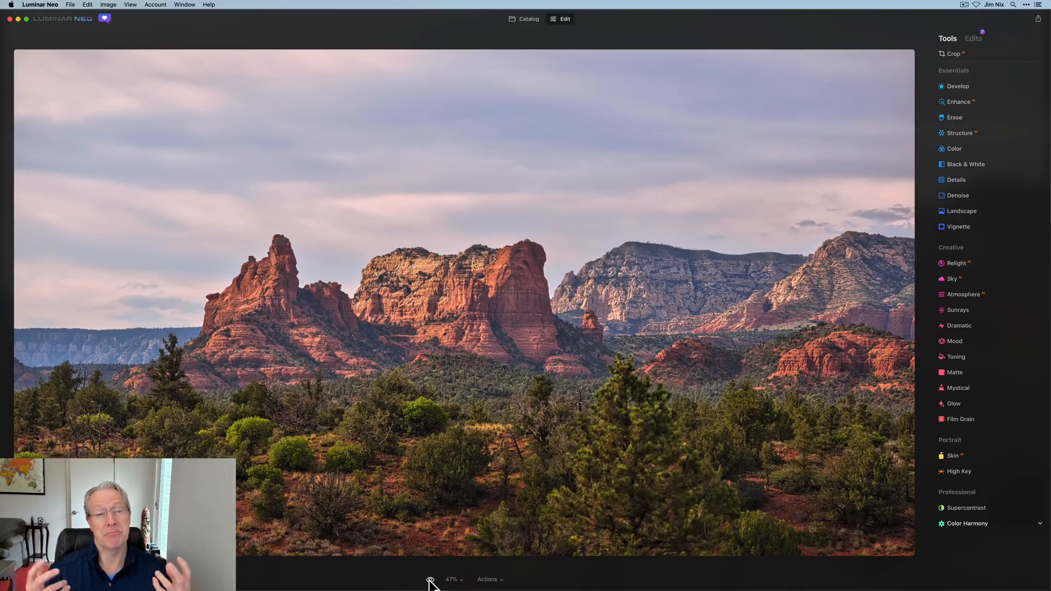